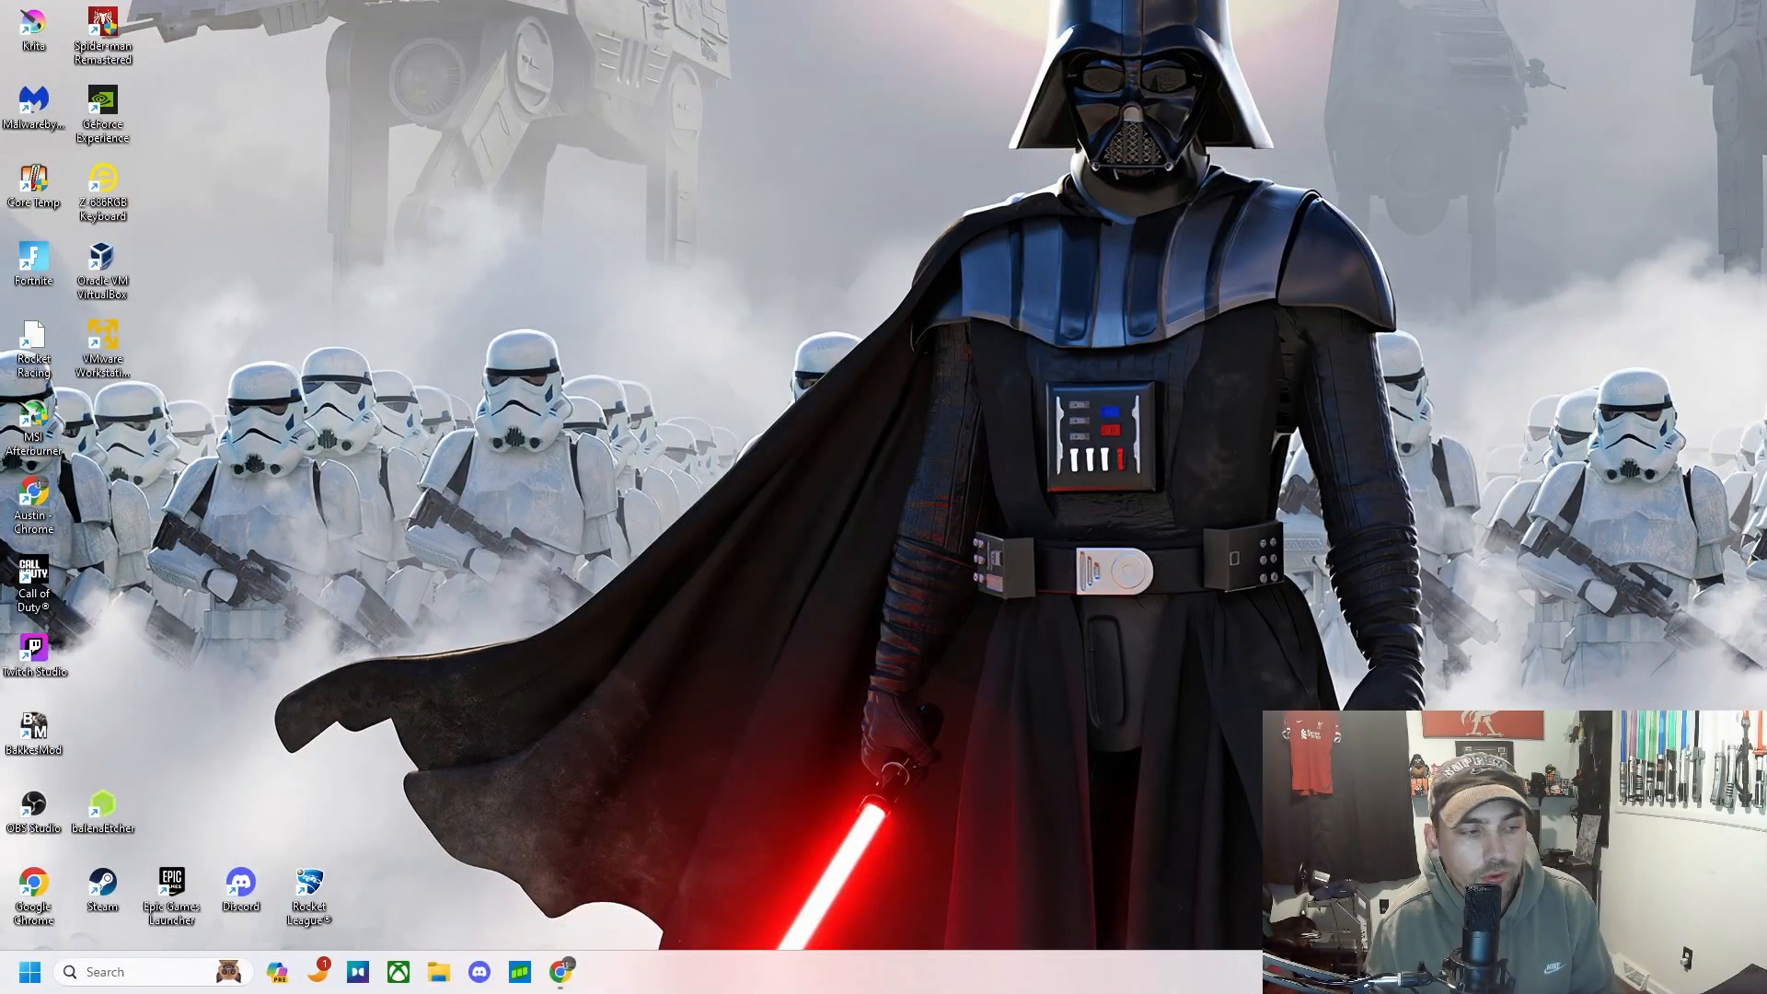
- Browse This PC to the CIRCUITPY (E:) drive and select payload.dd in its file list
left_click(438, 970)
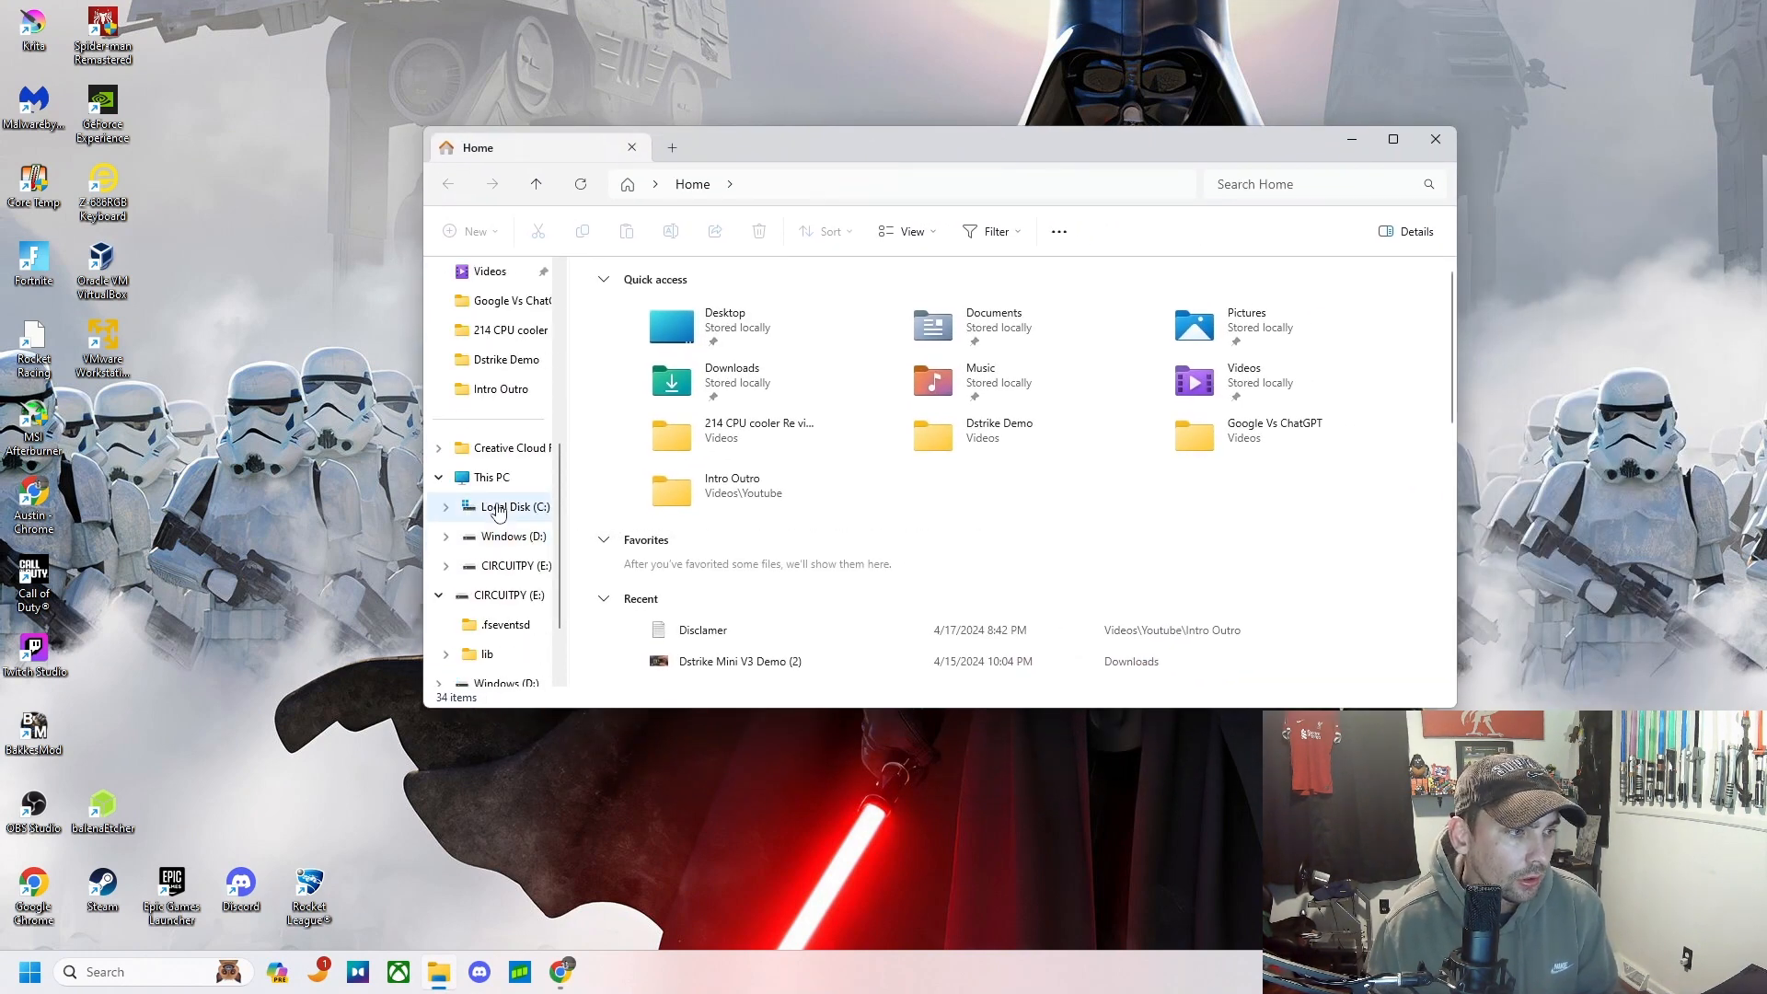
left_click(491, 476)
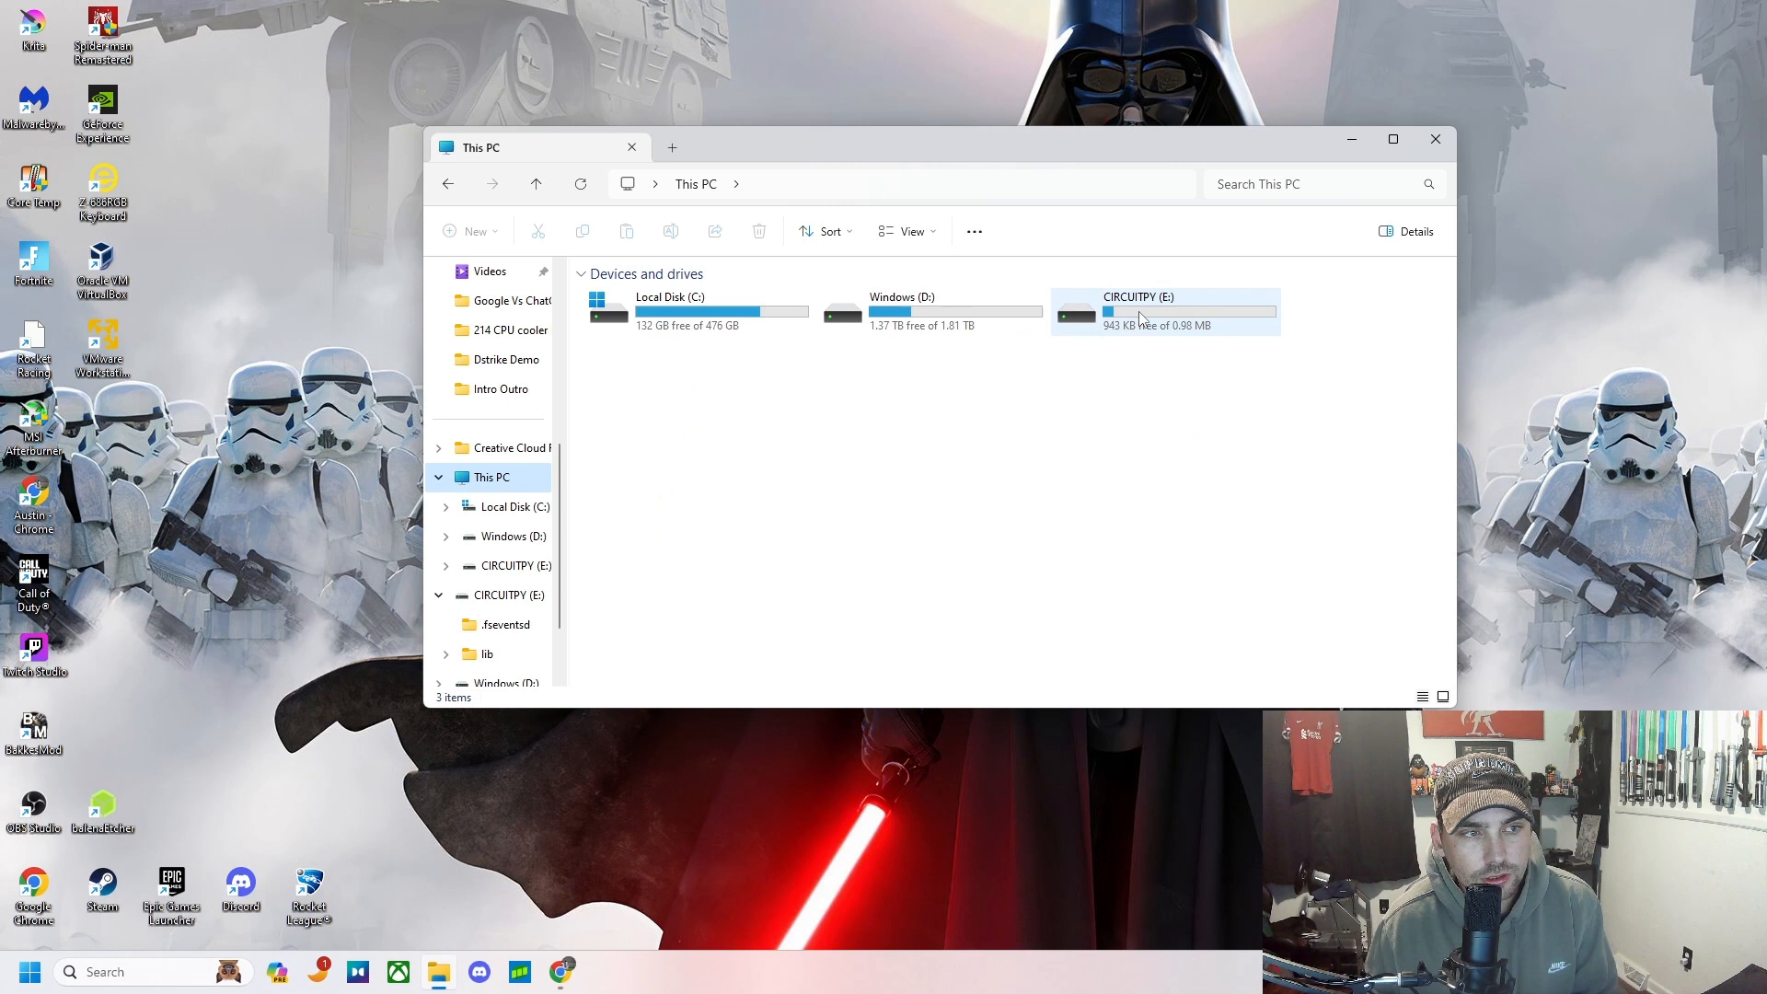
mouse_move(1141, 315)
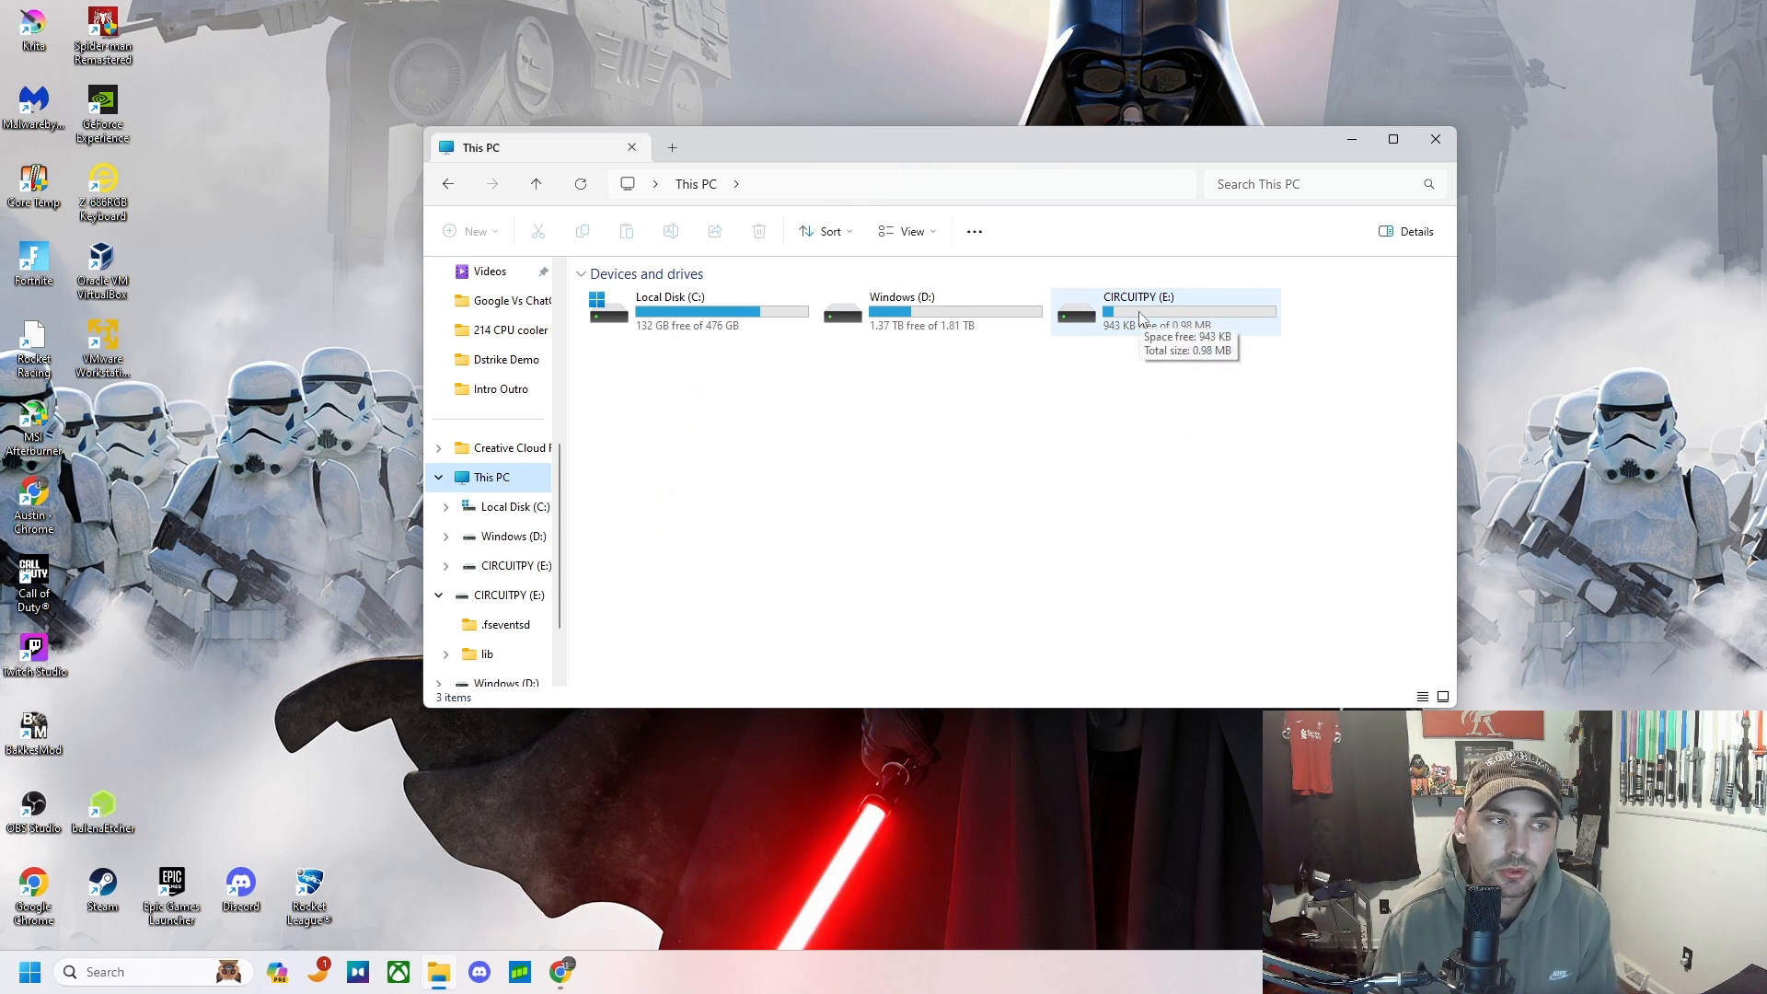
double_click(1138, 303)
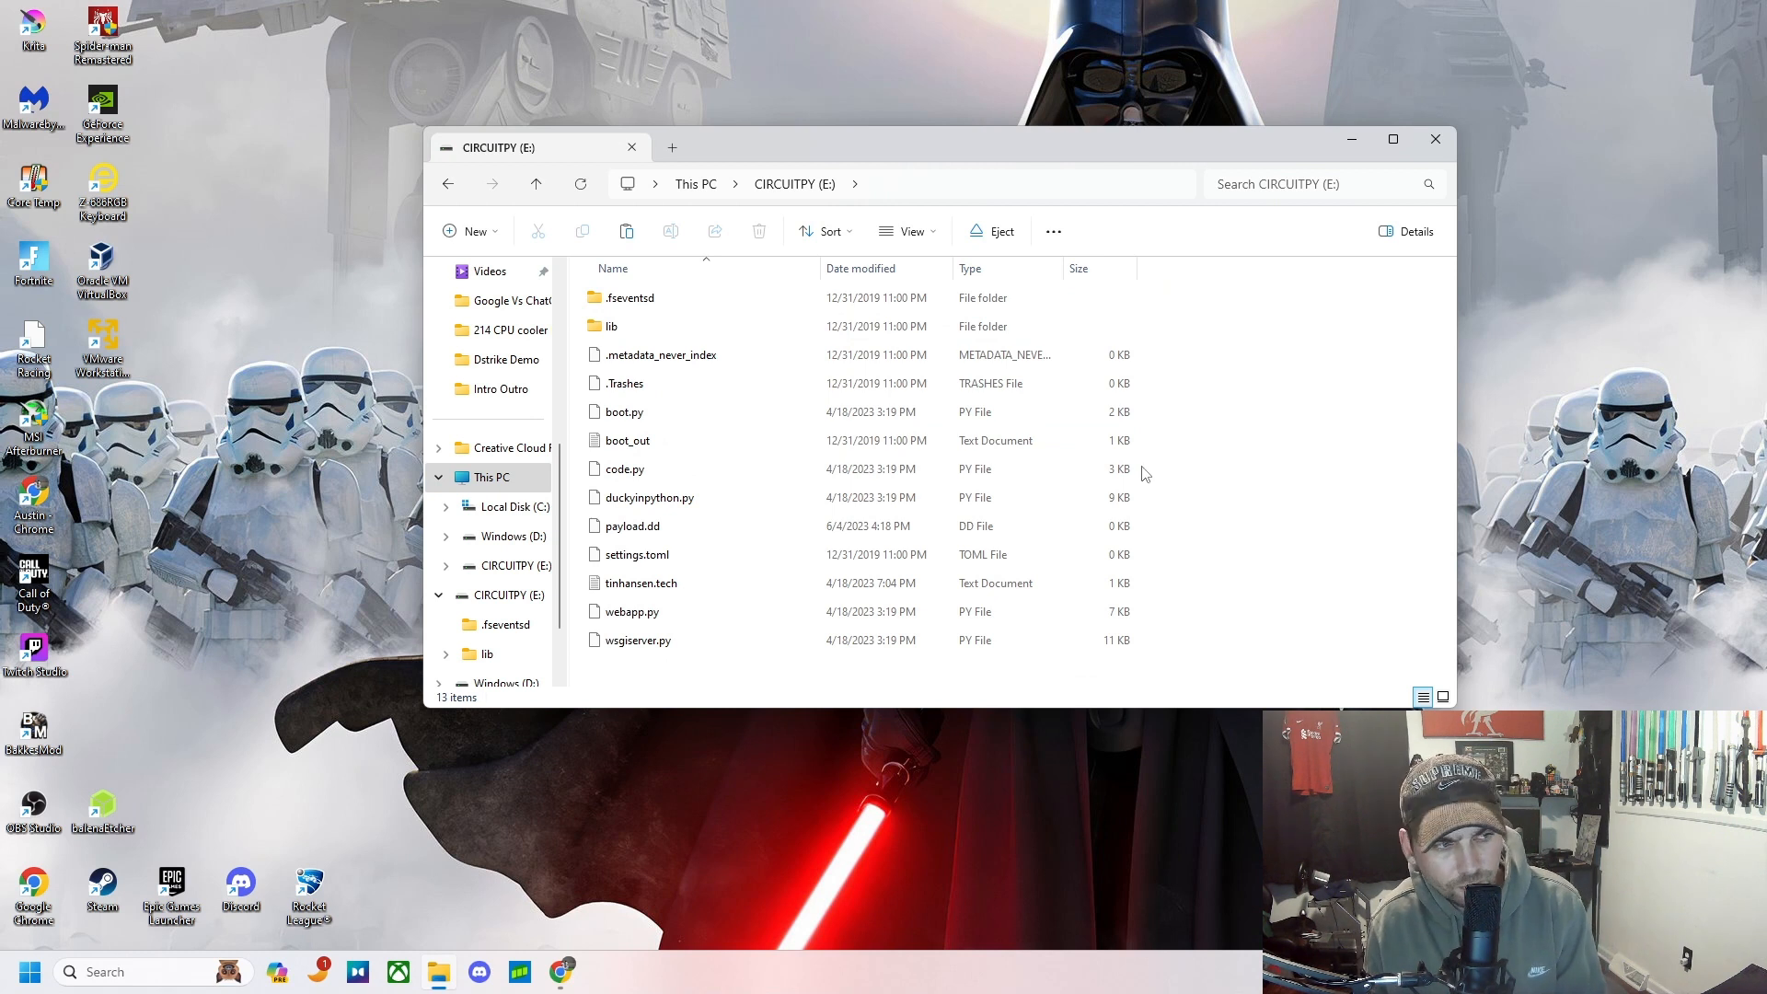
left_click(632, 526)
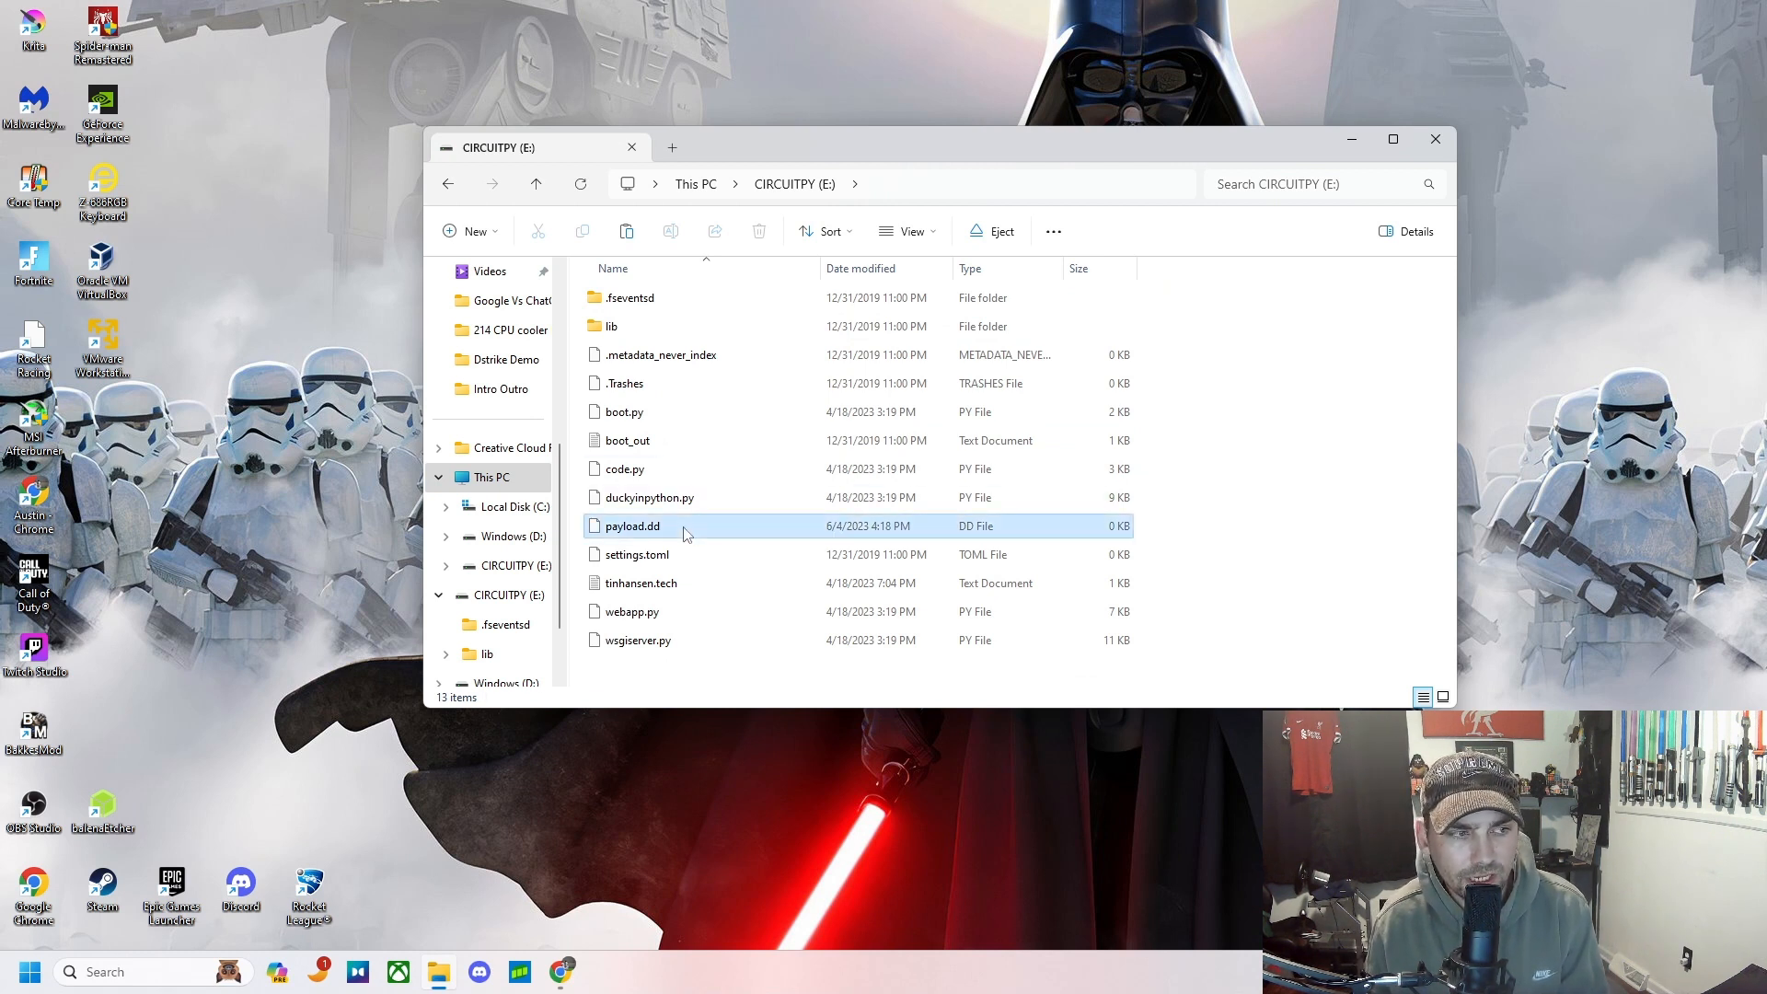
- Edit payload.dd with Notepad++ and close the other script tab so the empty file is the only document
right_click(630, 524)
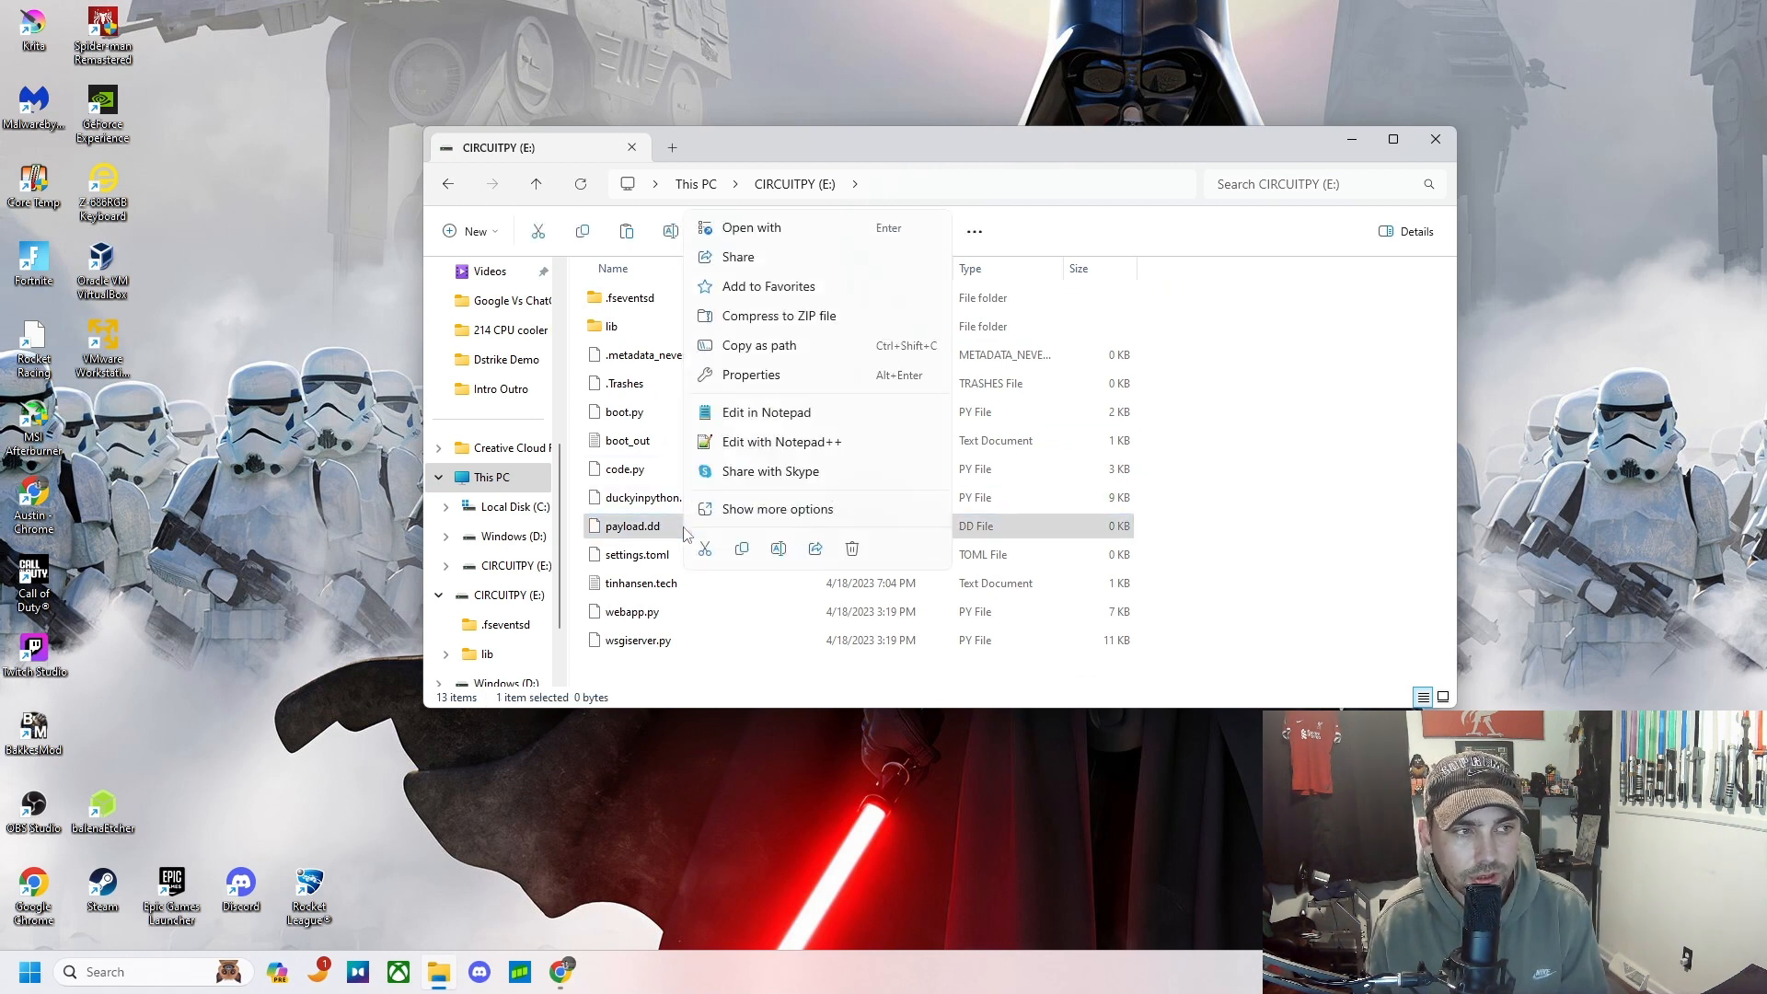
mouse_move(780, 440)
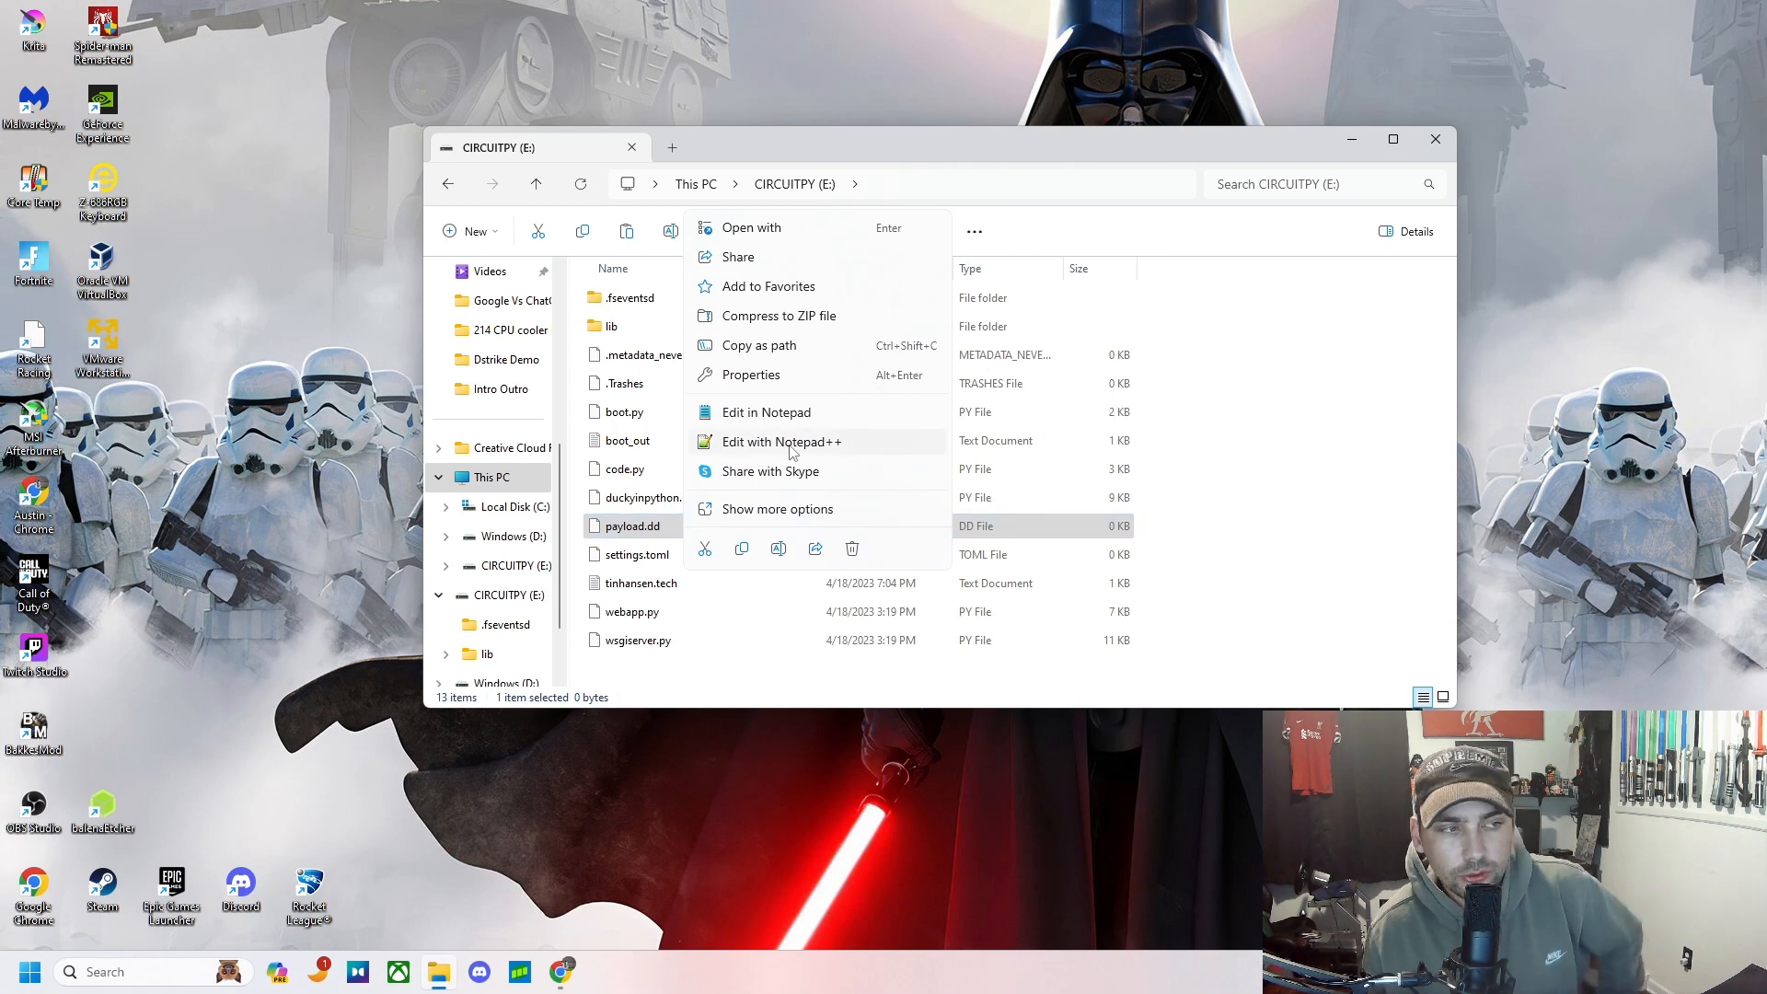
left_click(781, 440)
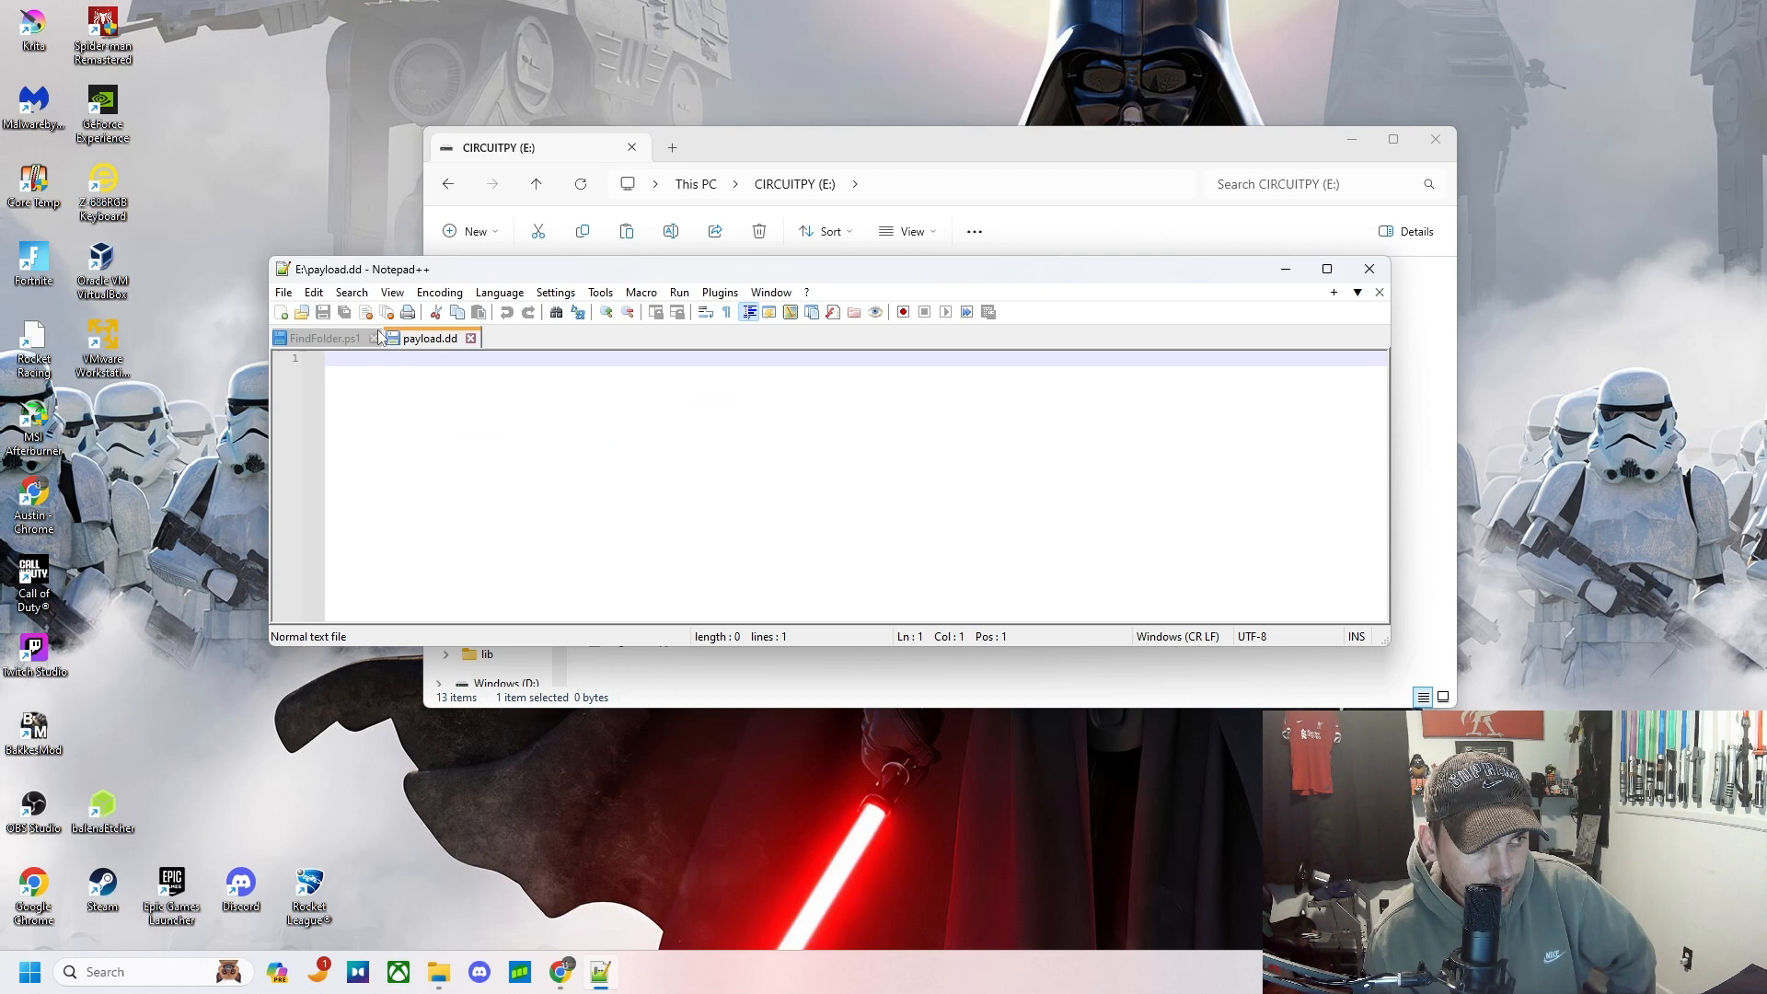
left_click(379, 338)
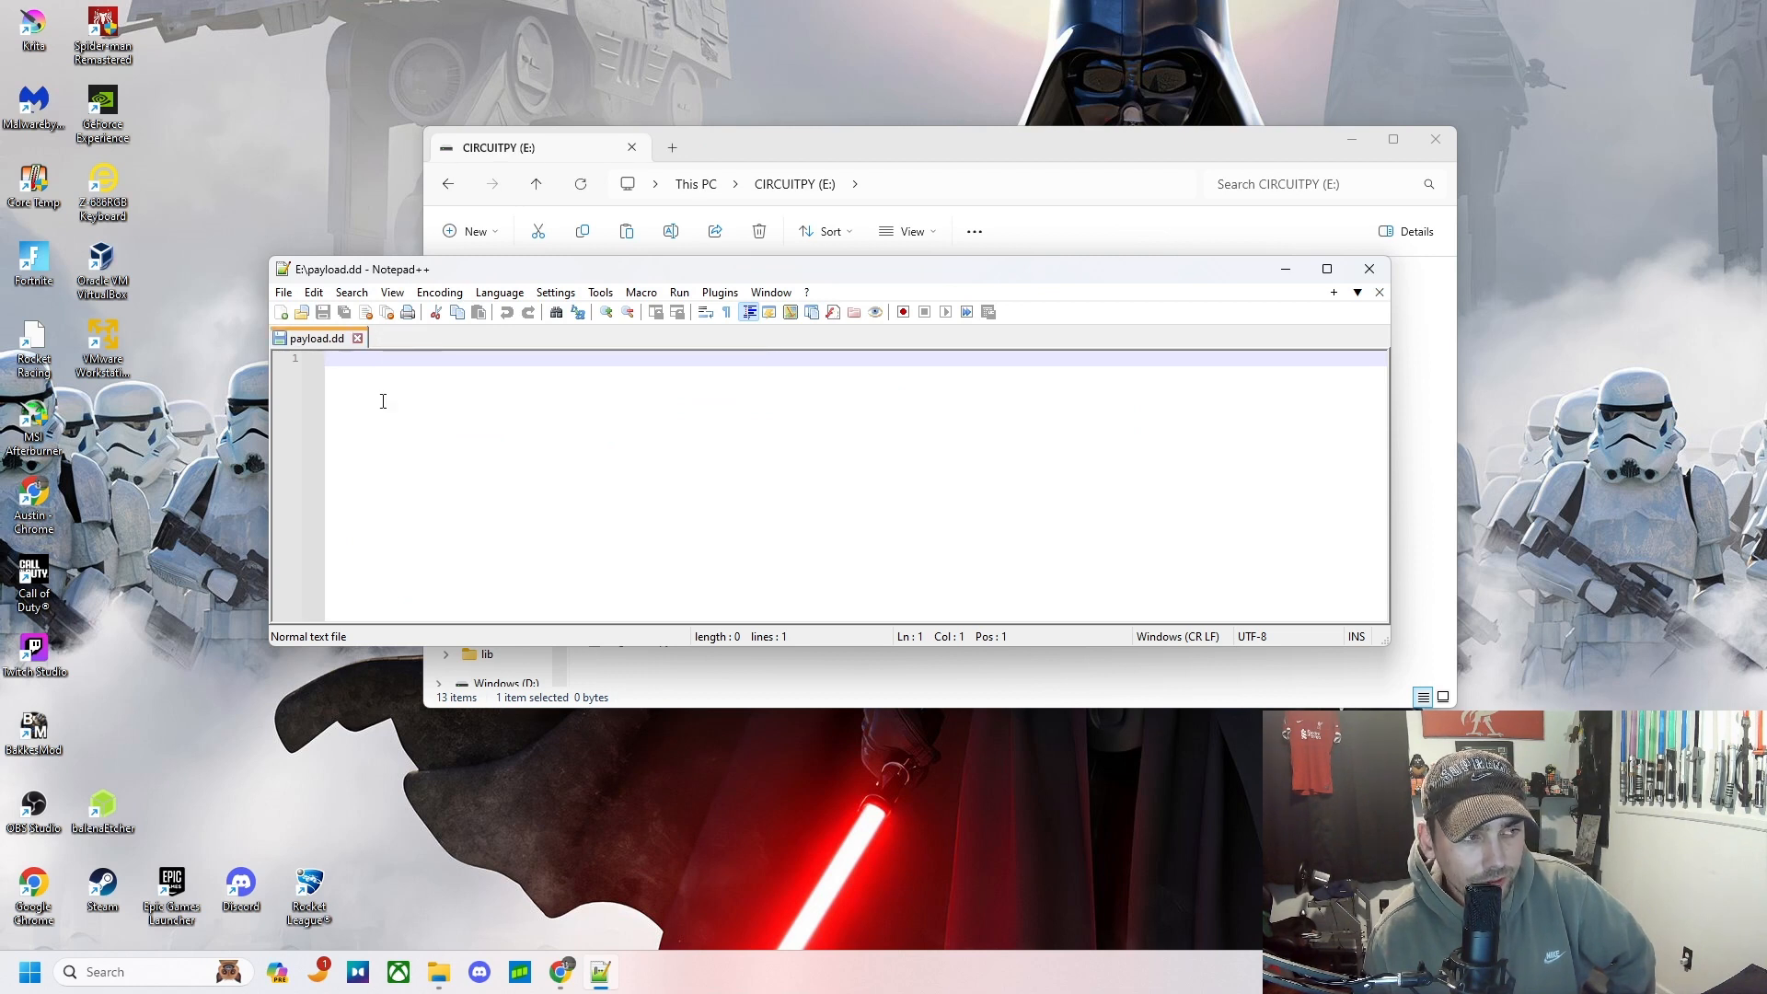
mouse_move(610, 528)
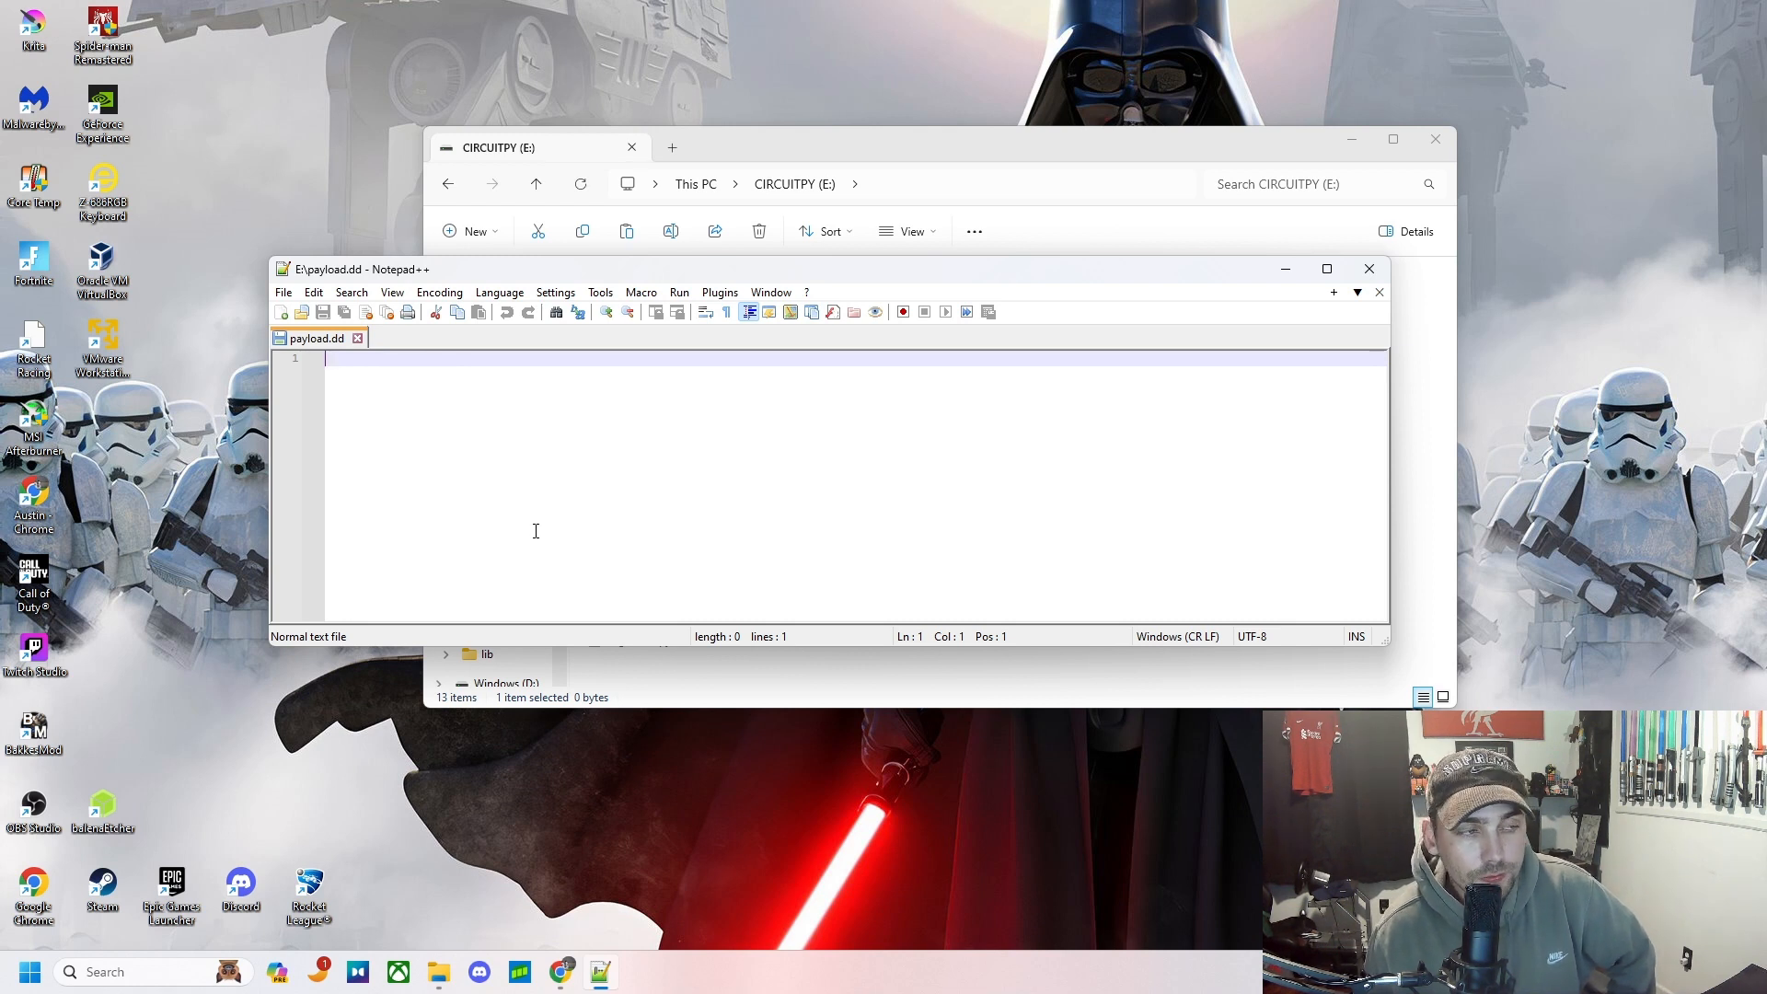
mouse_move(486, 545)
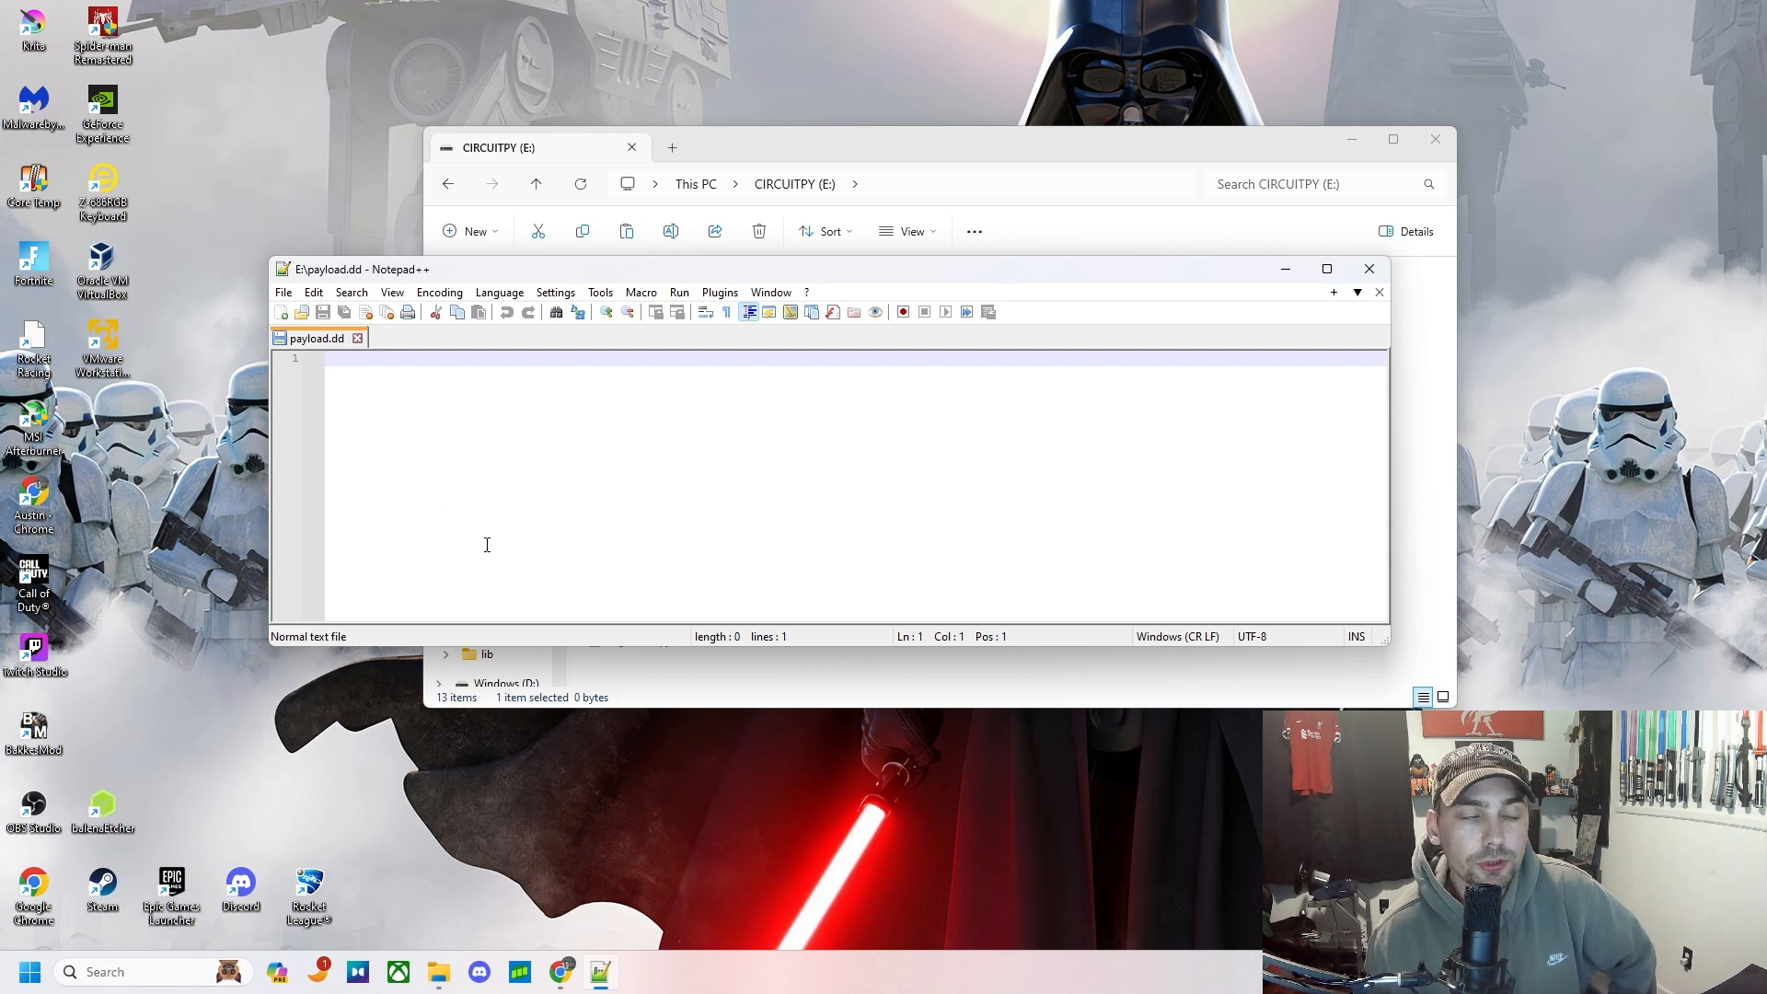
mouse_move(445, 429)
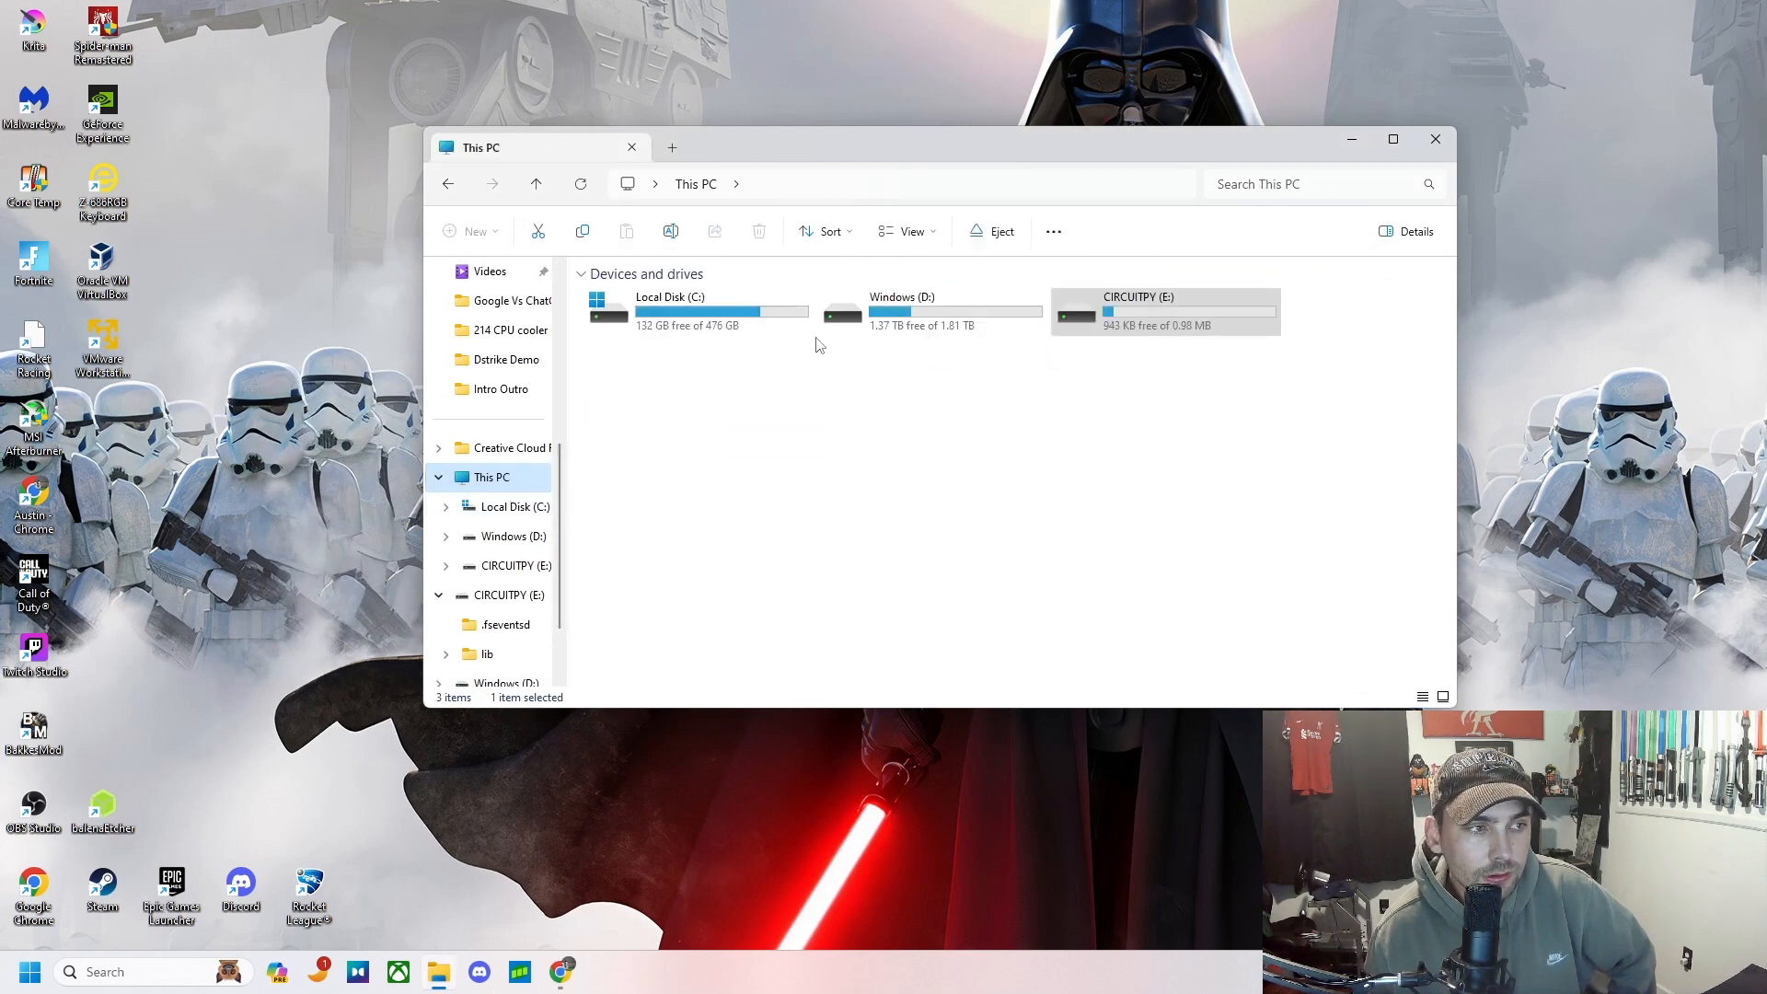
- Reopen the CIRCUITPY drive listing, dismiss payload.dd's context menu and close File Explorer
double_click(1137, 304)
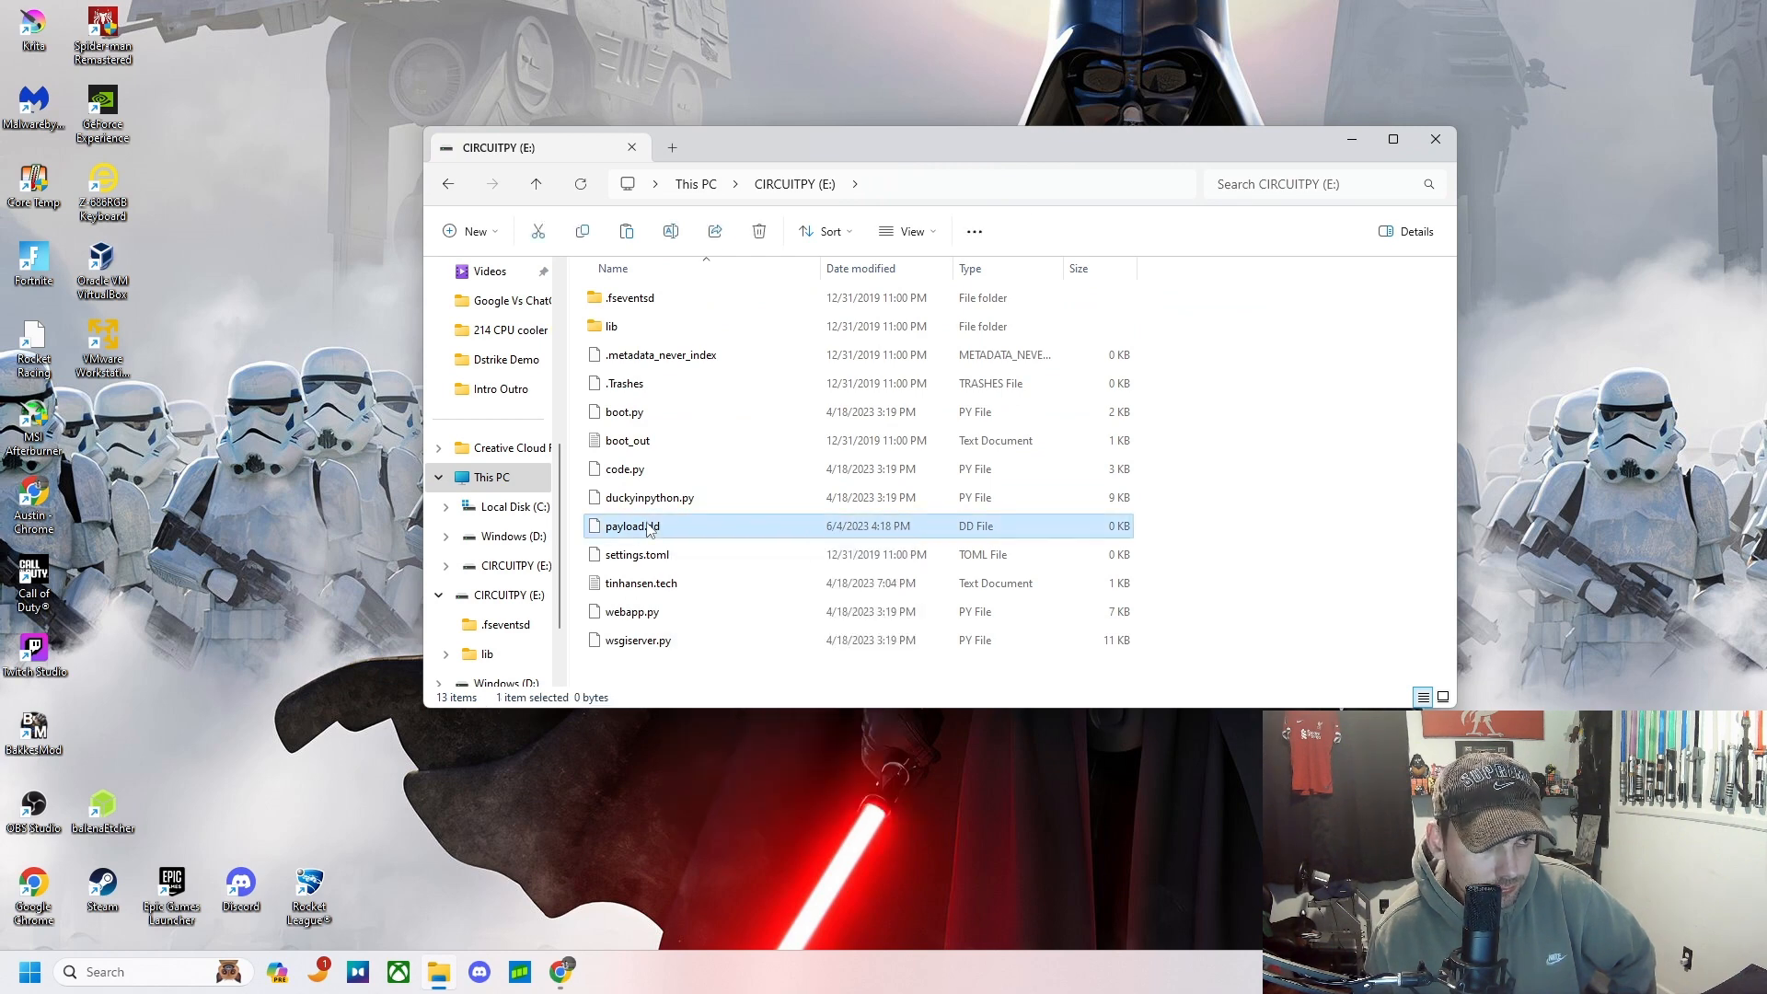
right_click(631, 524)
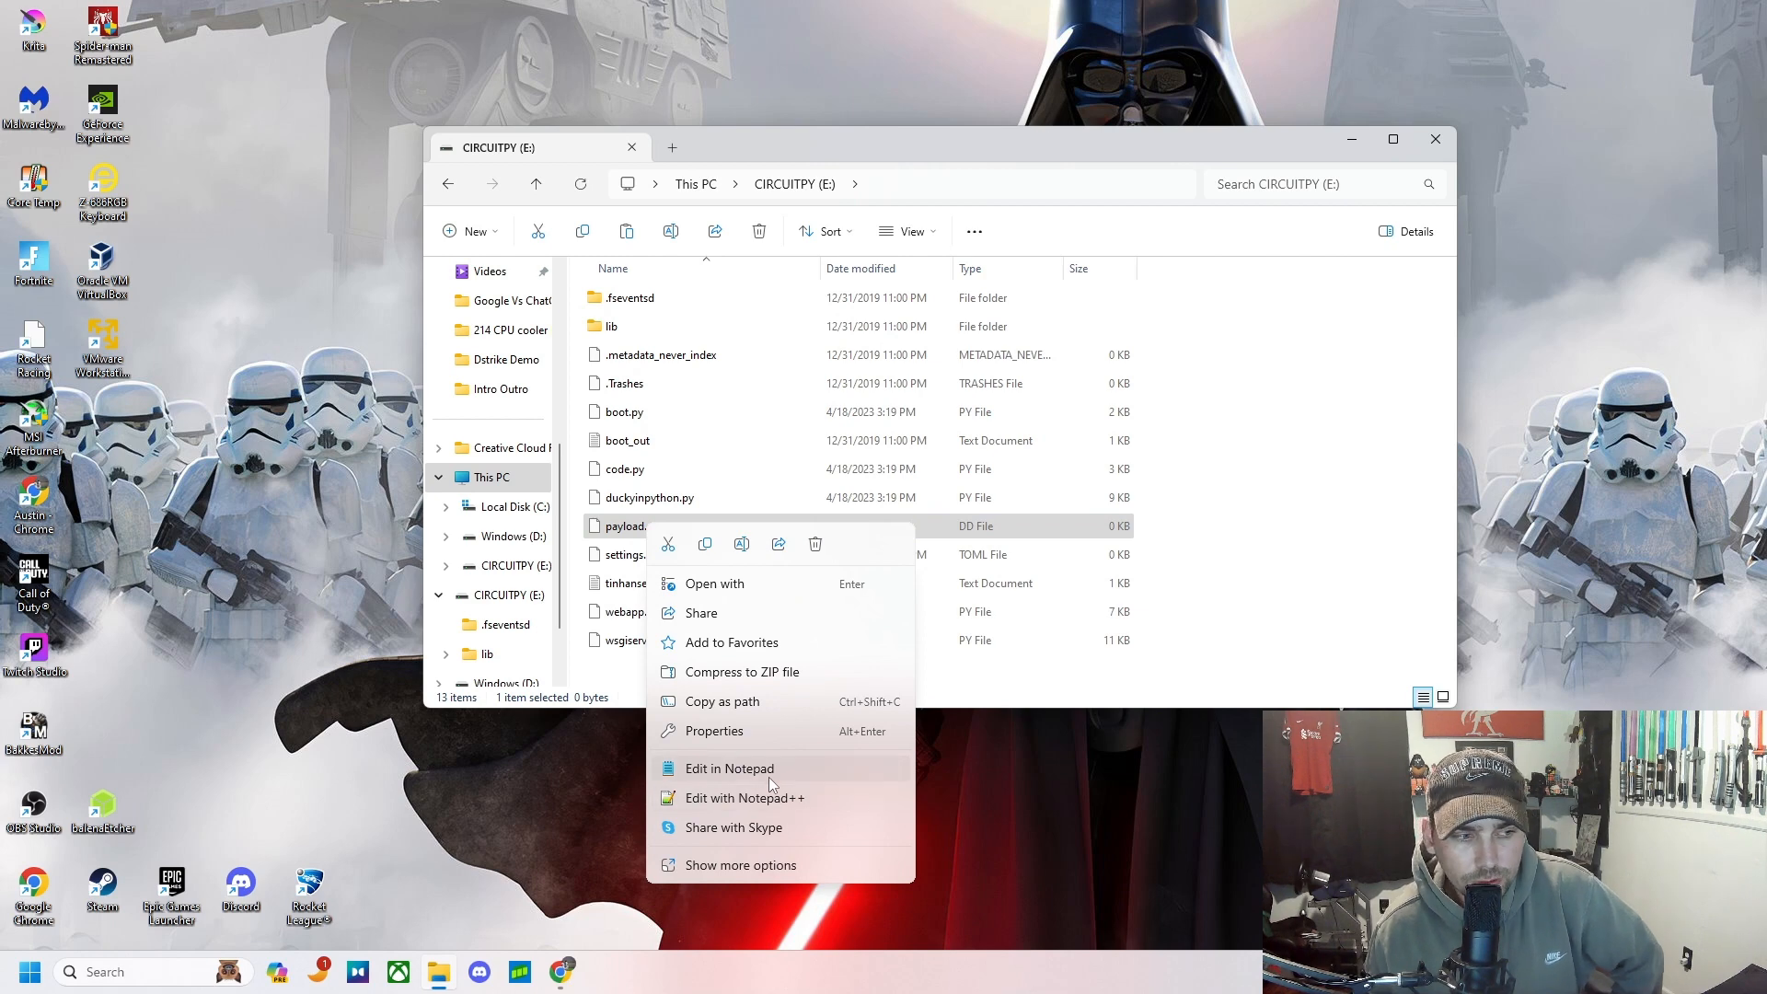
left_click(729, 768)
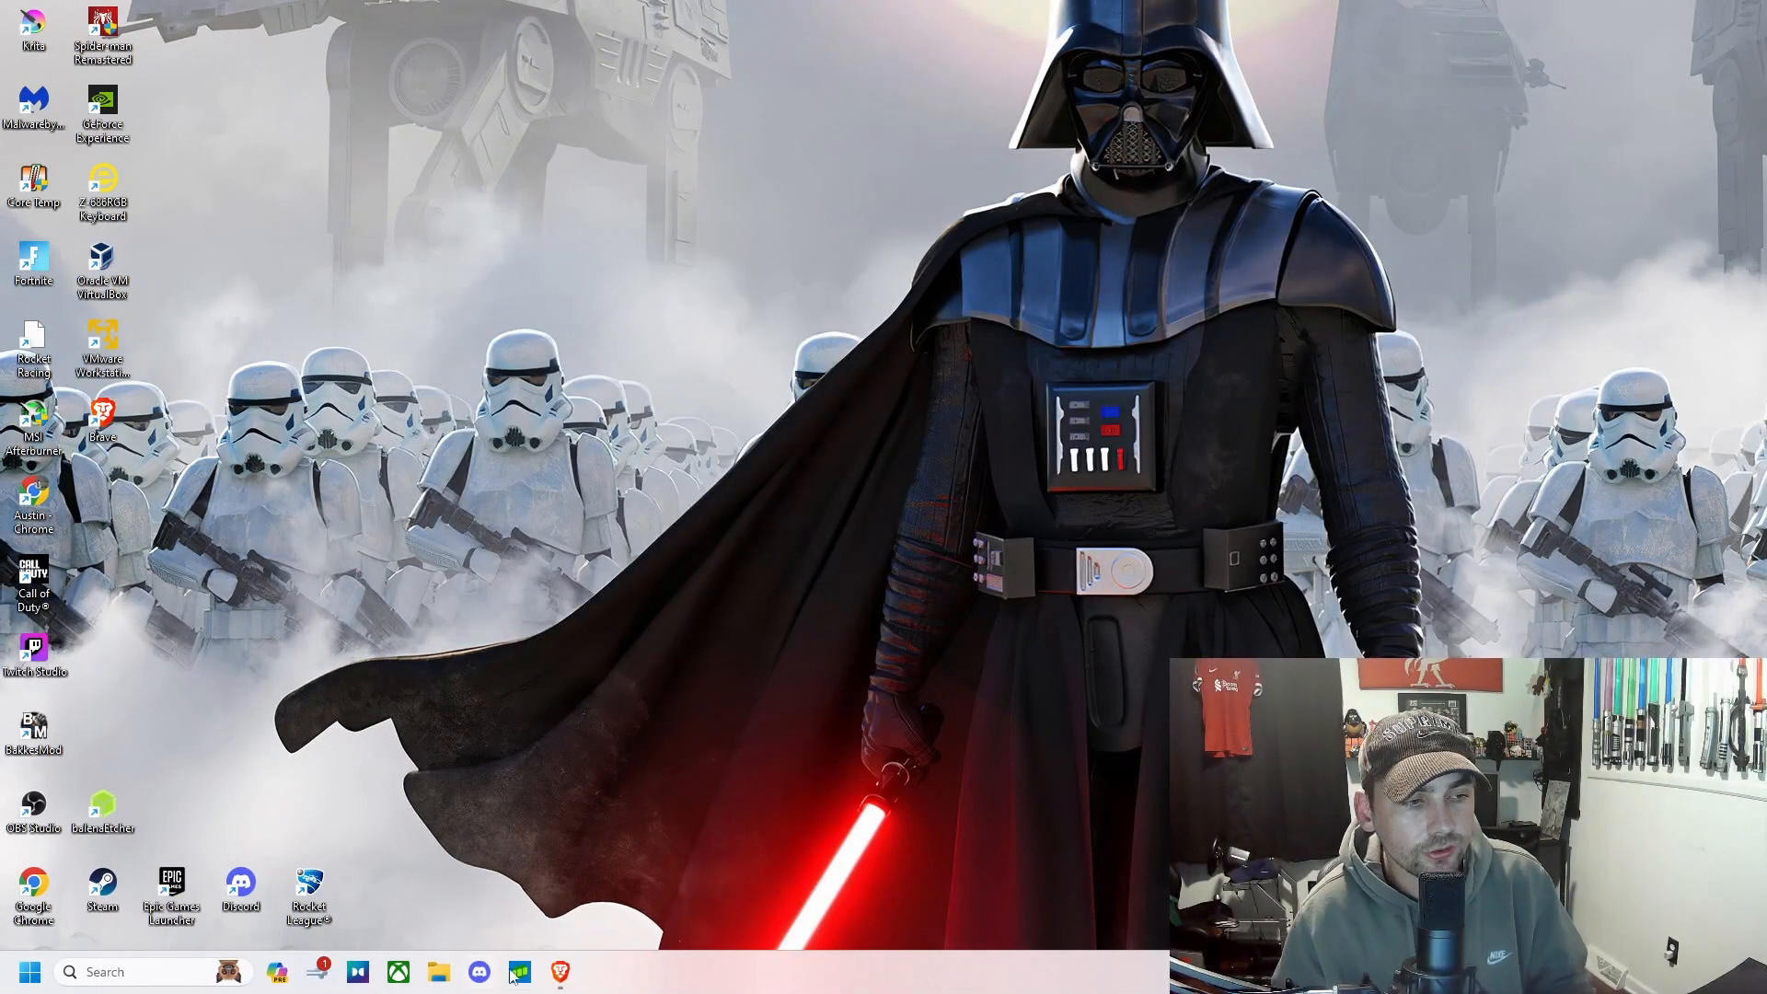
- Browse the GitHub rubber-ducky-script topic in a Brave private window, scrolling to repositories like Wifi-Grab
left_click(560, 972)
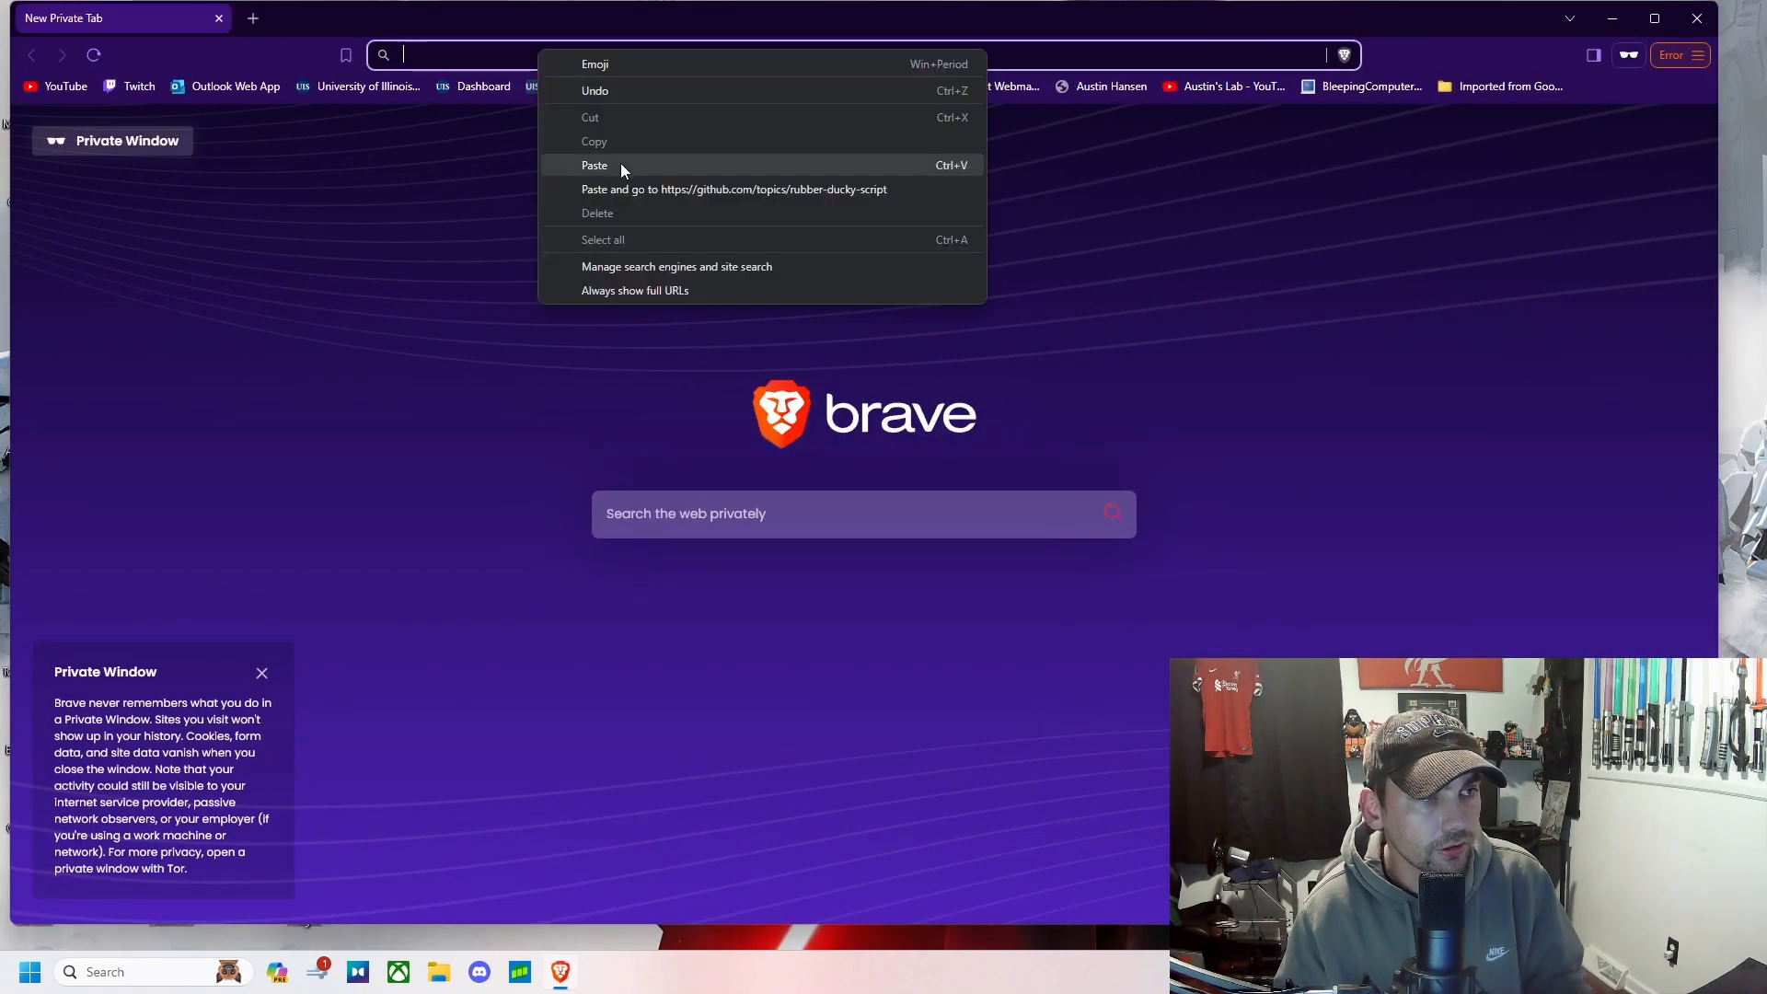
left_click(734, 189)
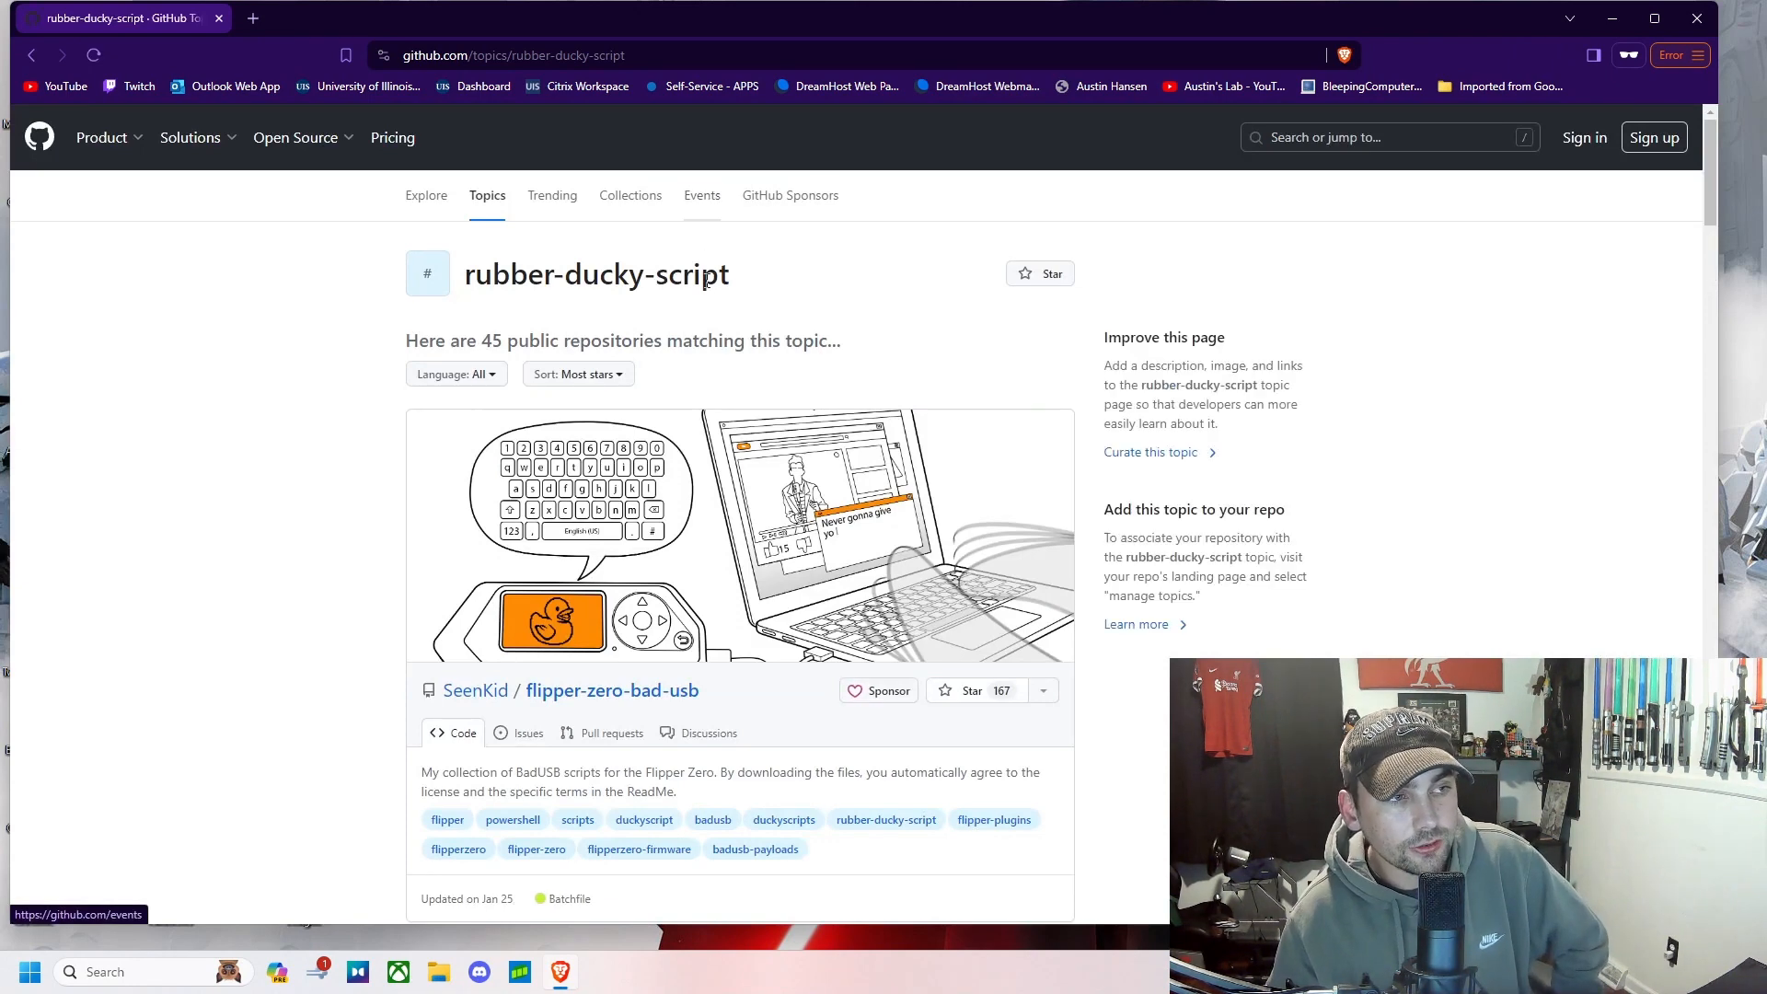
scroll("down", 3)
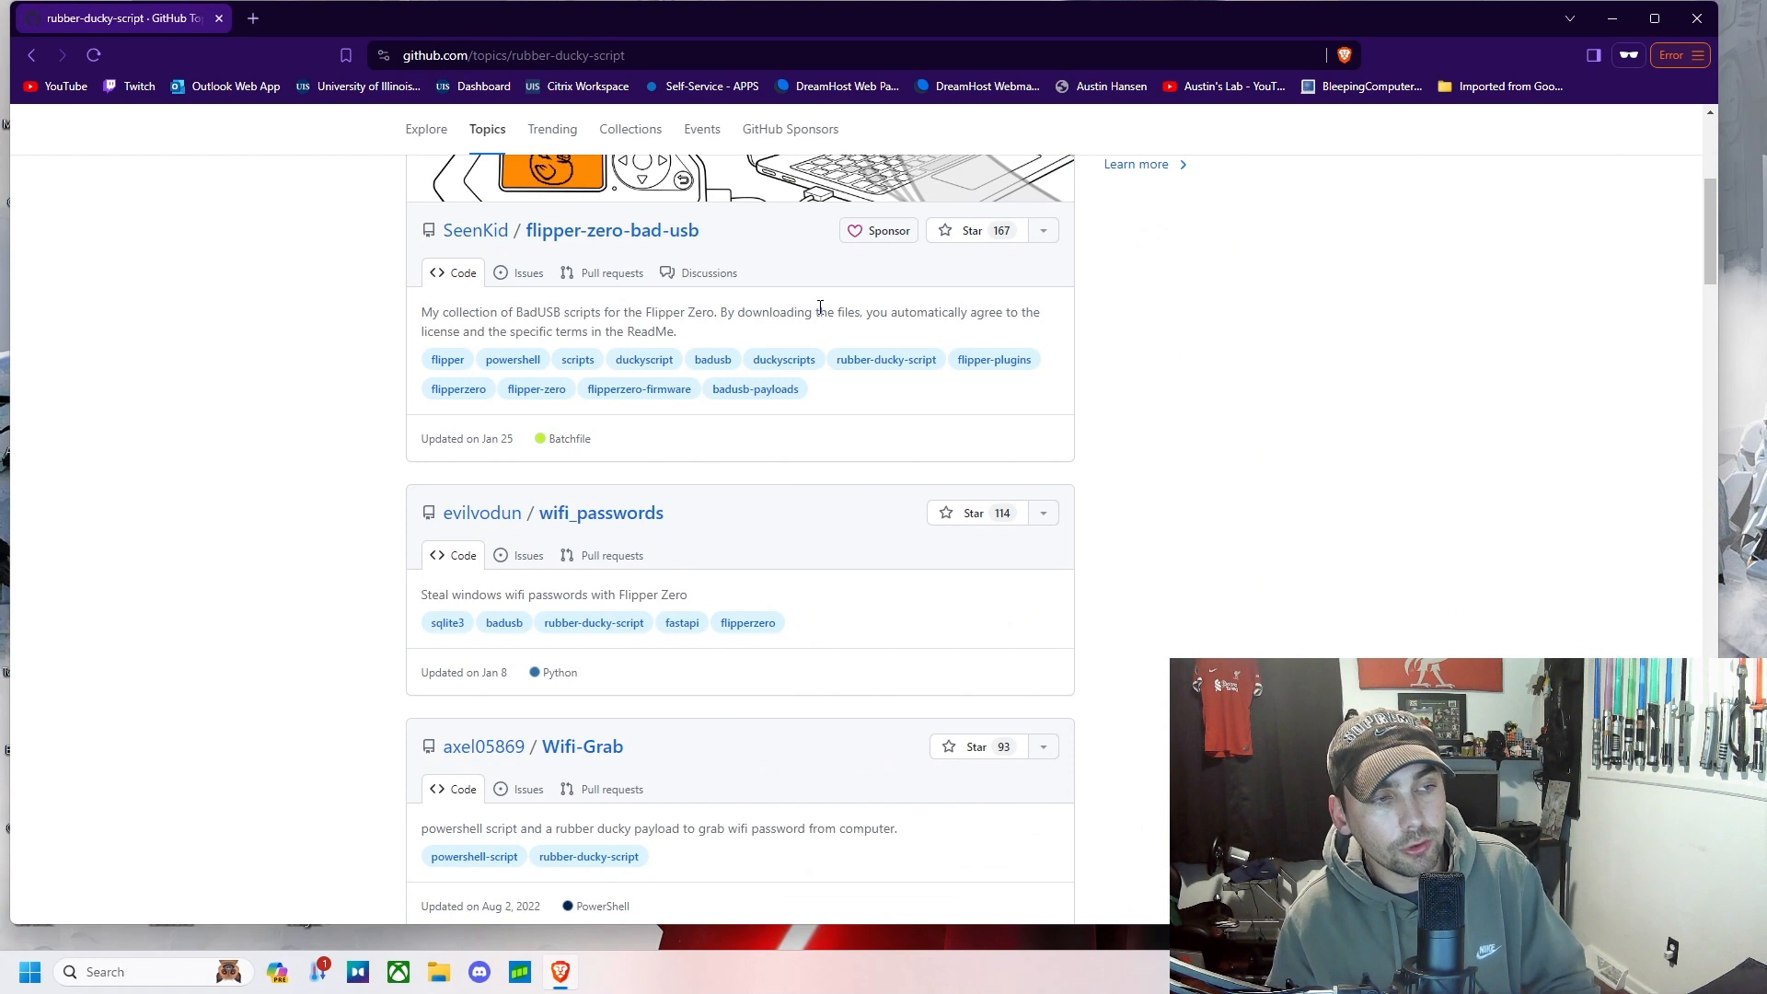
scroll("down", 3)
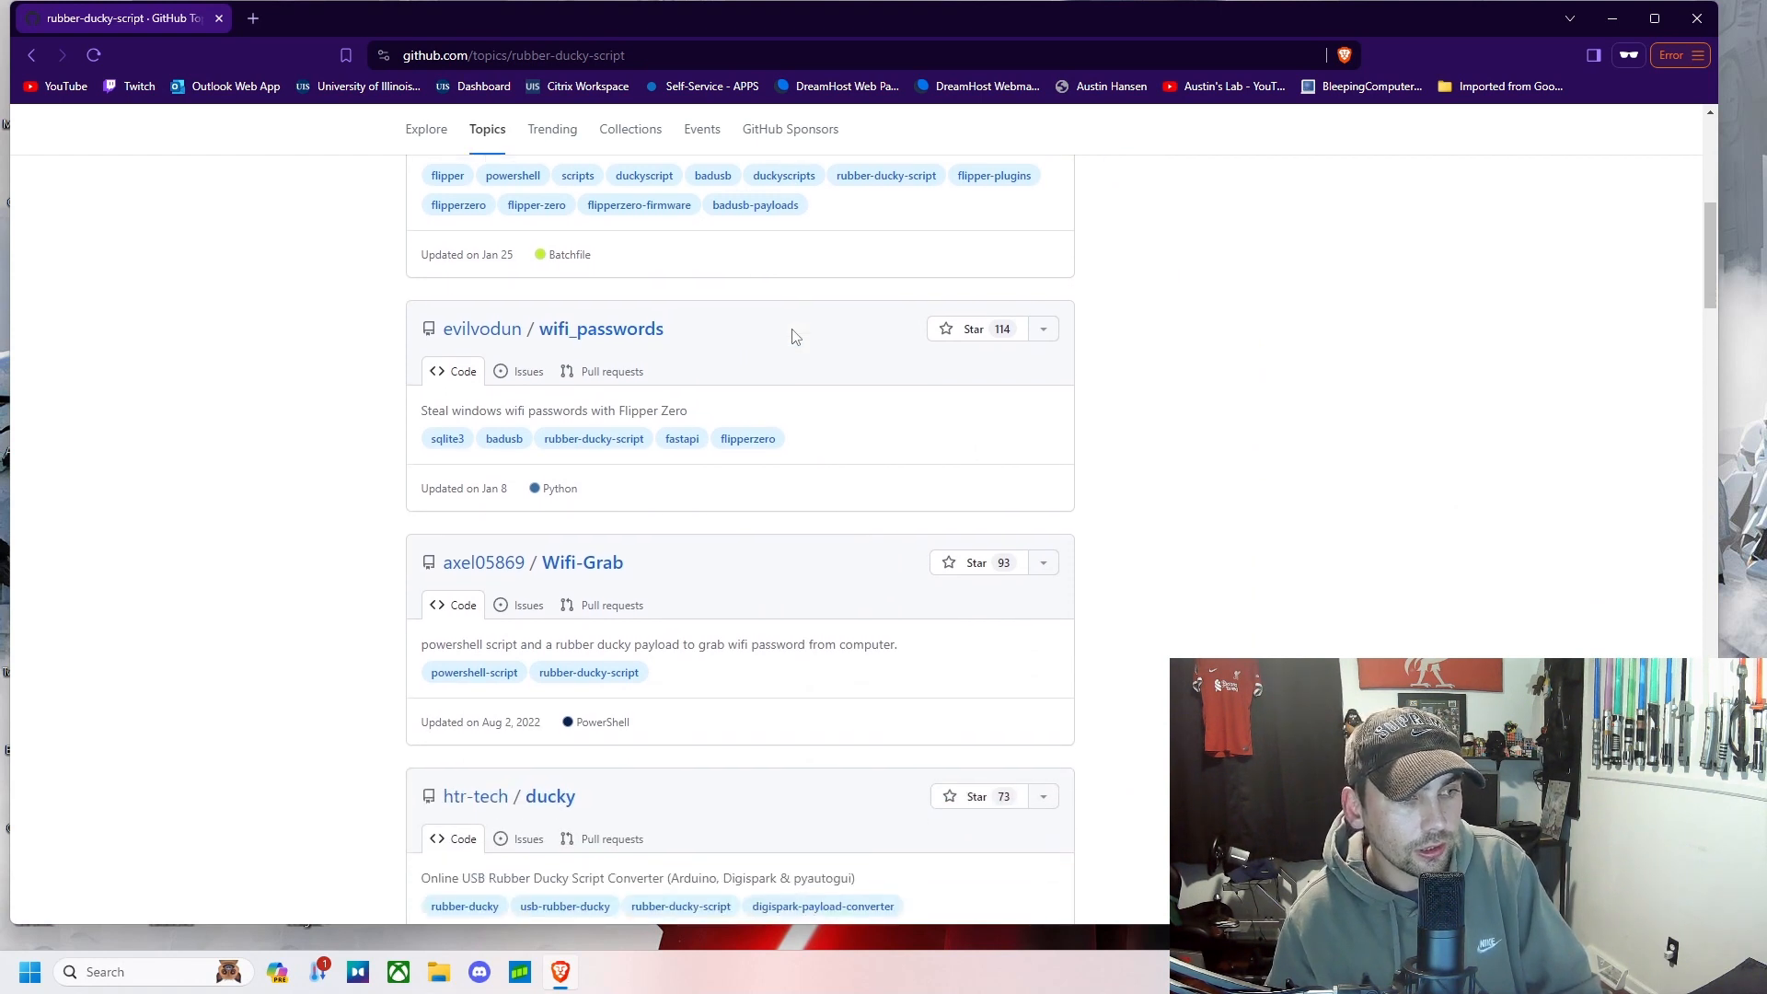
scroll("down", 3)
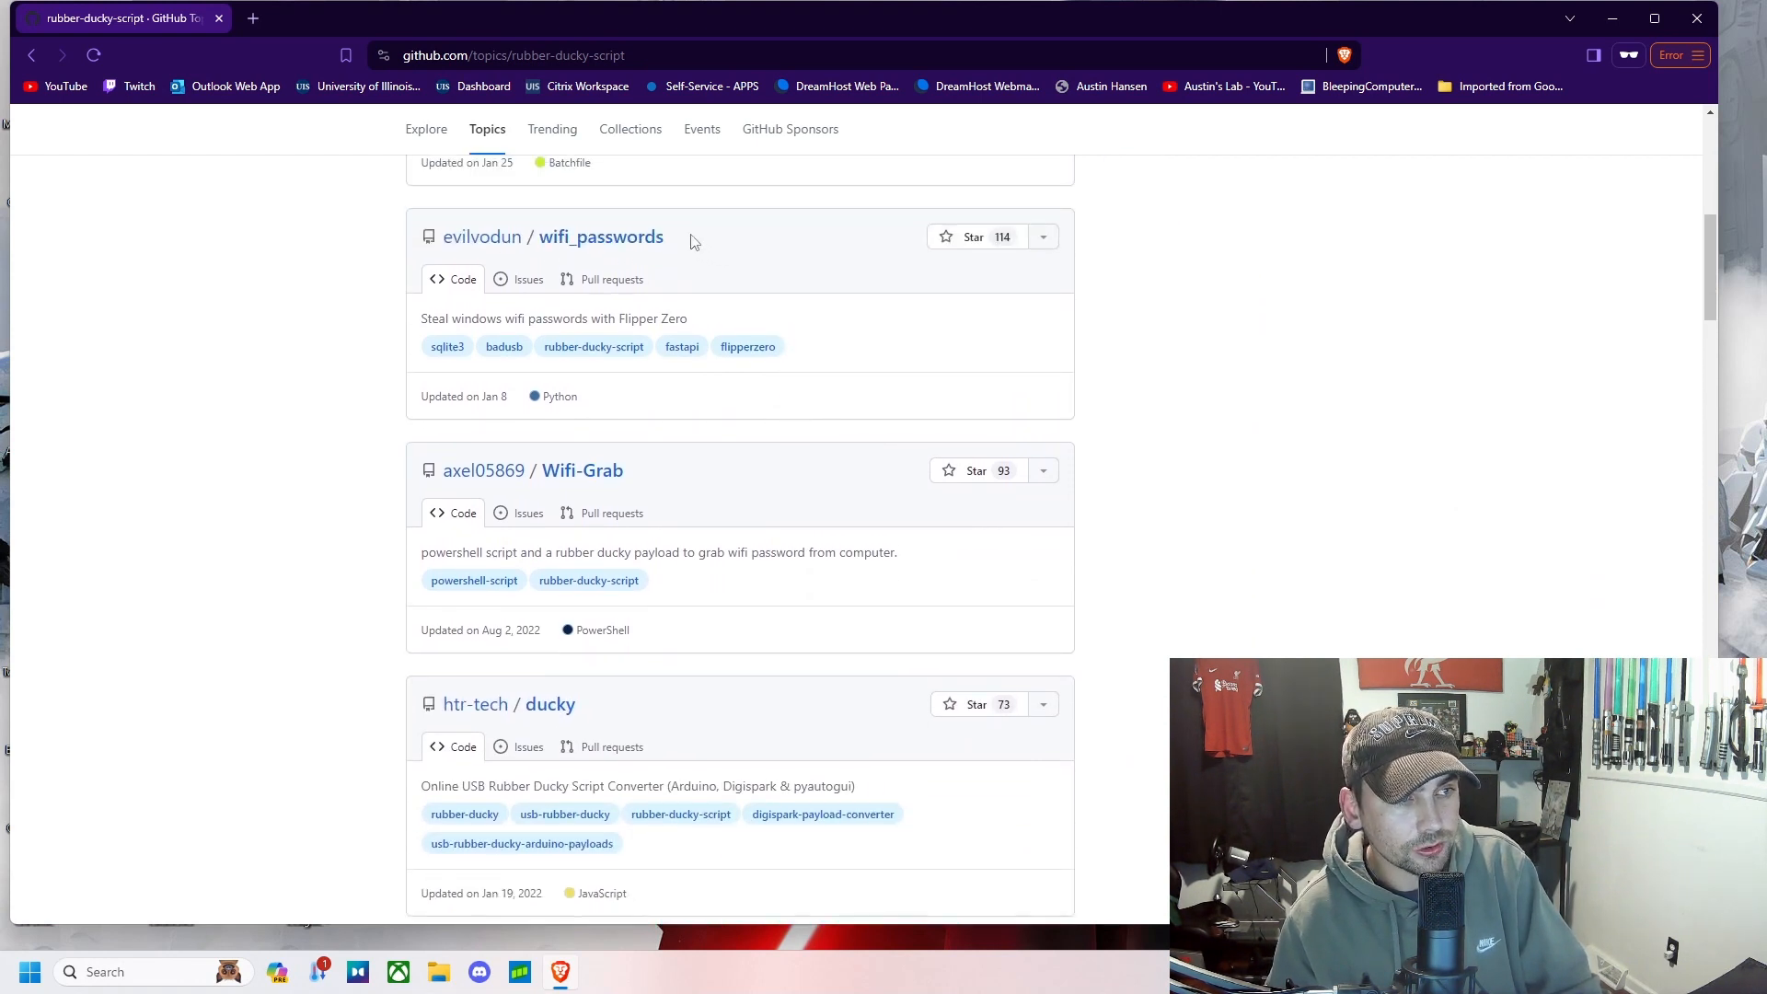
double_click(581, 469)
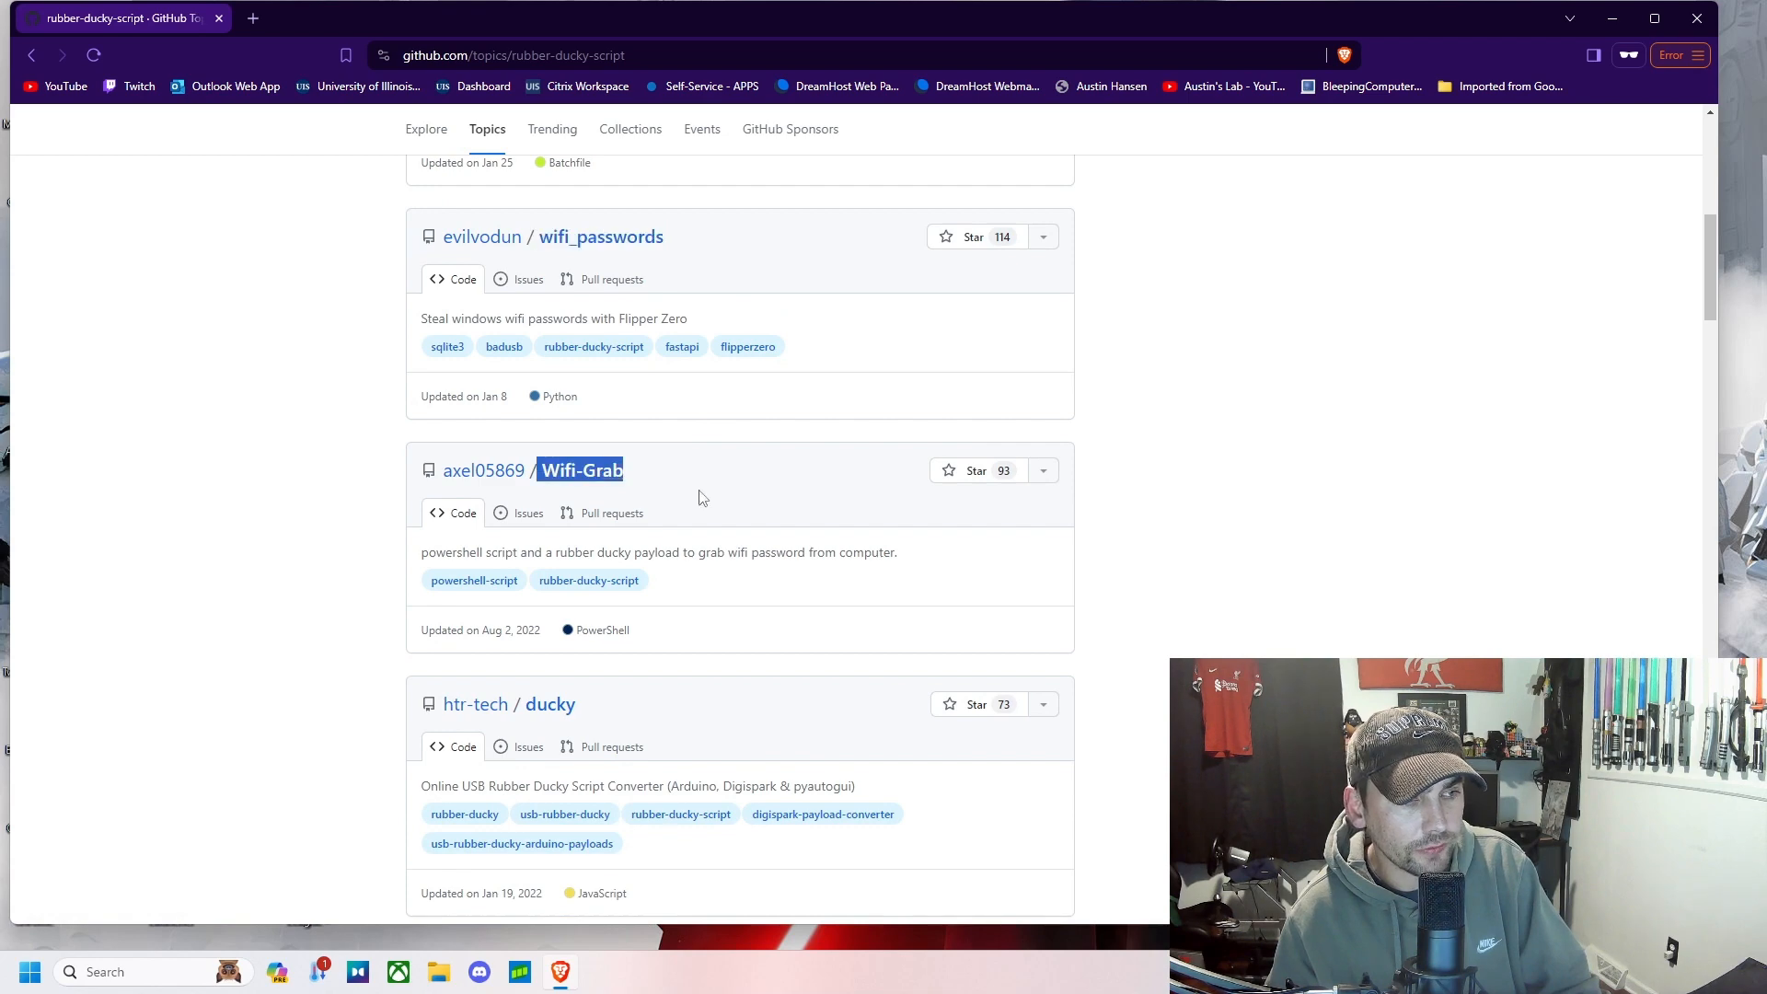
scroll("up", 3)
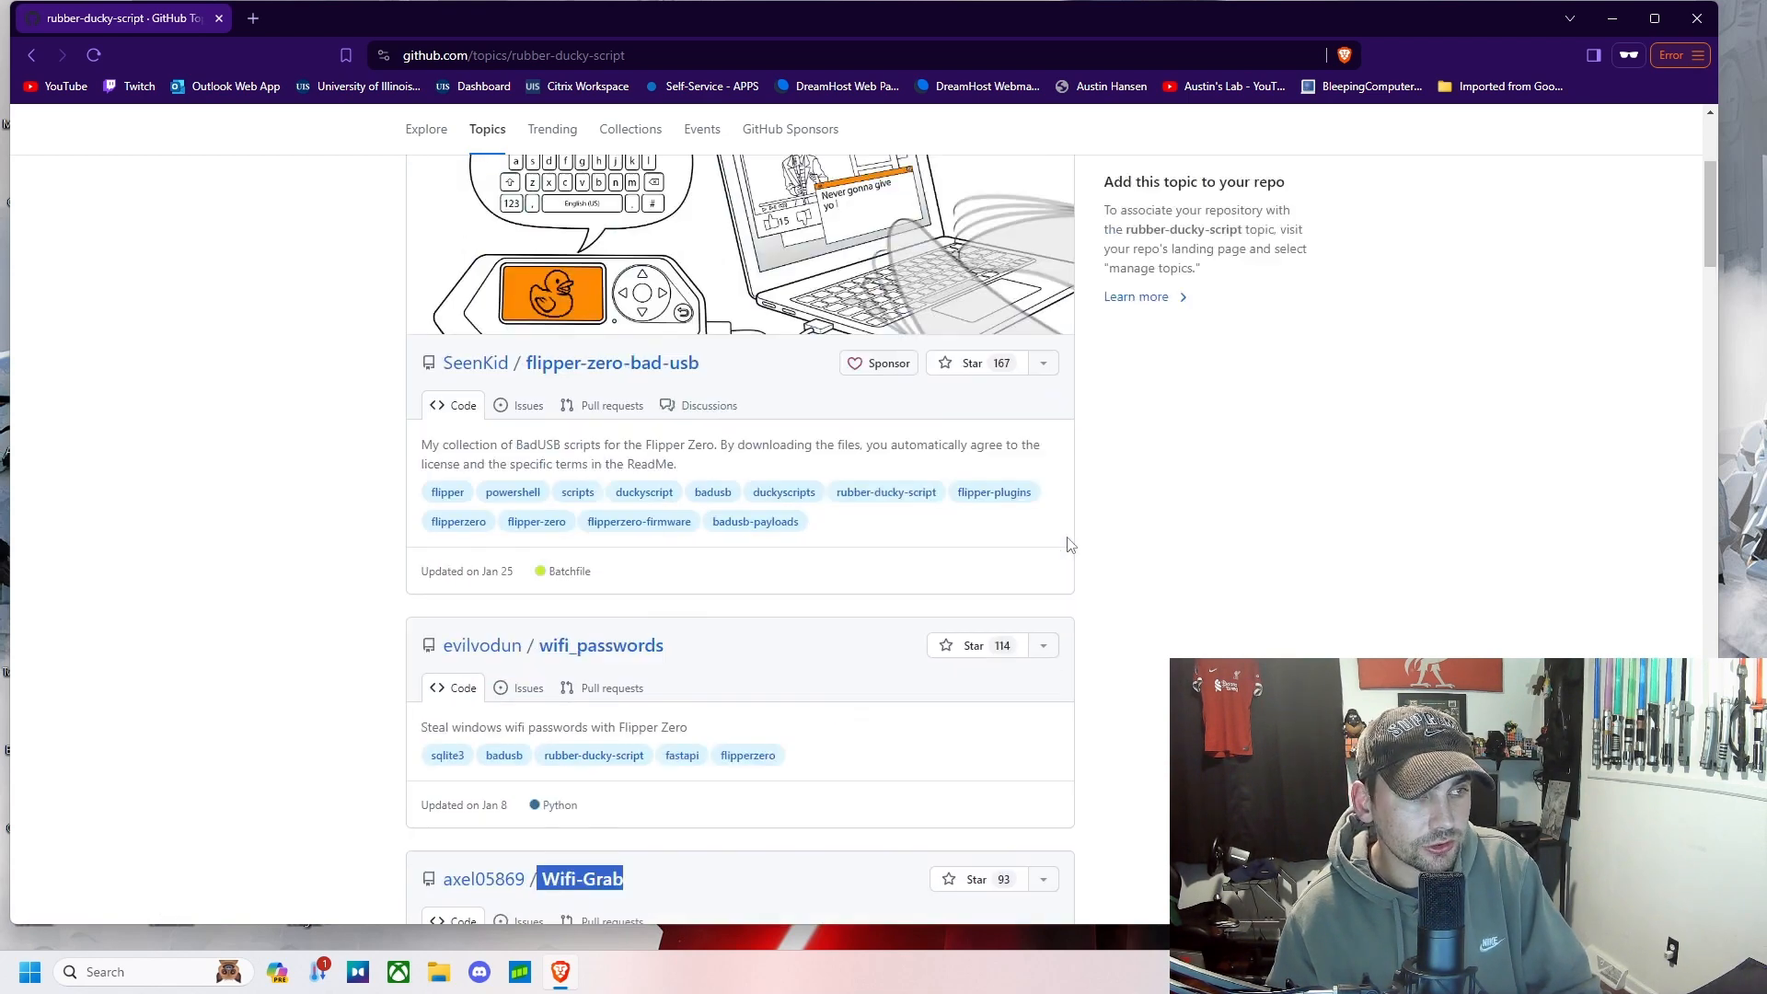